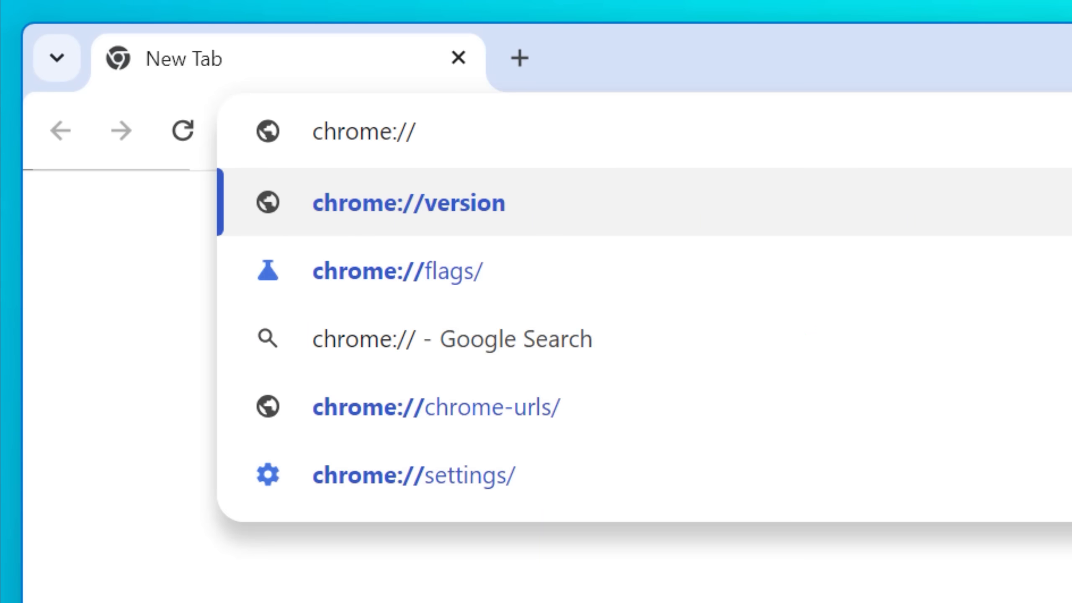
Step: Load chrome://flags and browse down the Experiments list
type("chrome://flags")
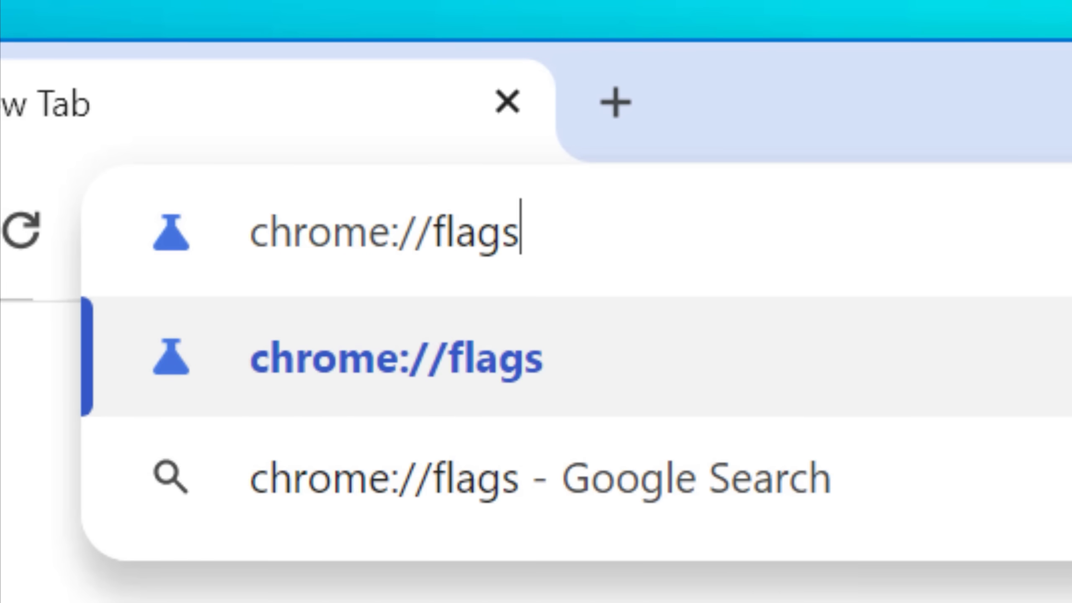
key("Enter")
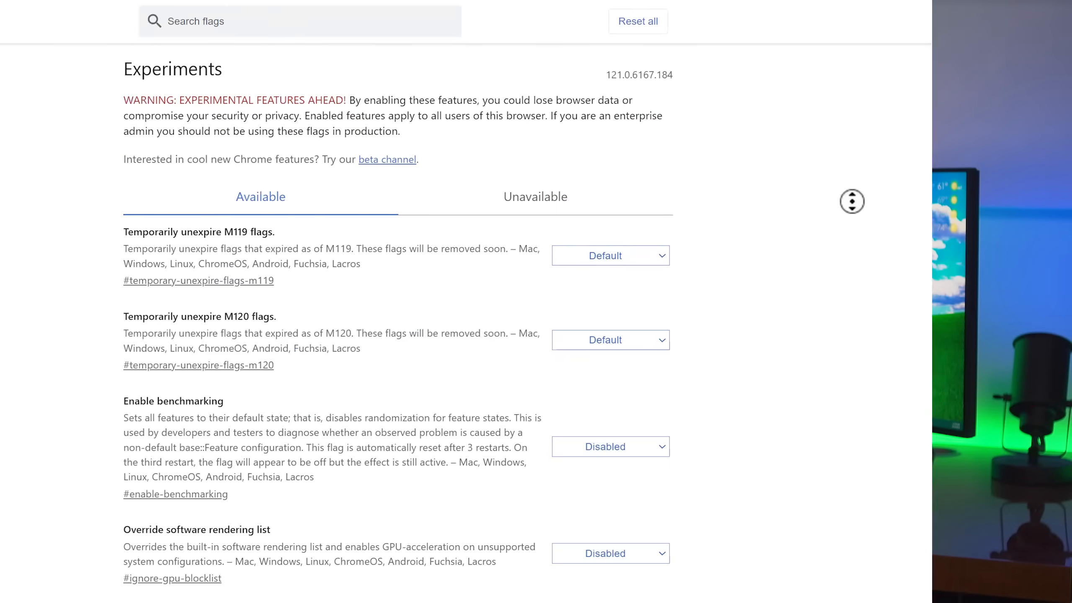
scroll("down", 3)
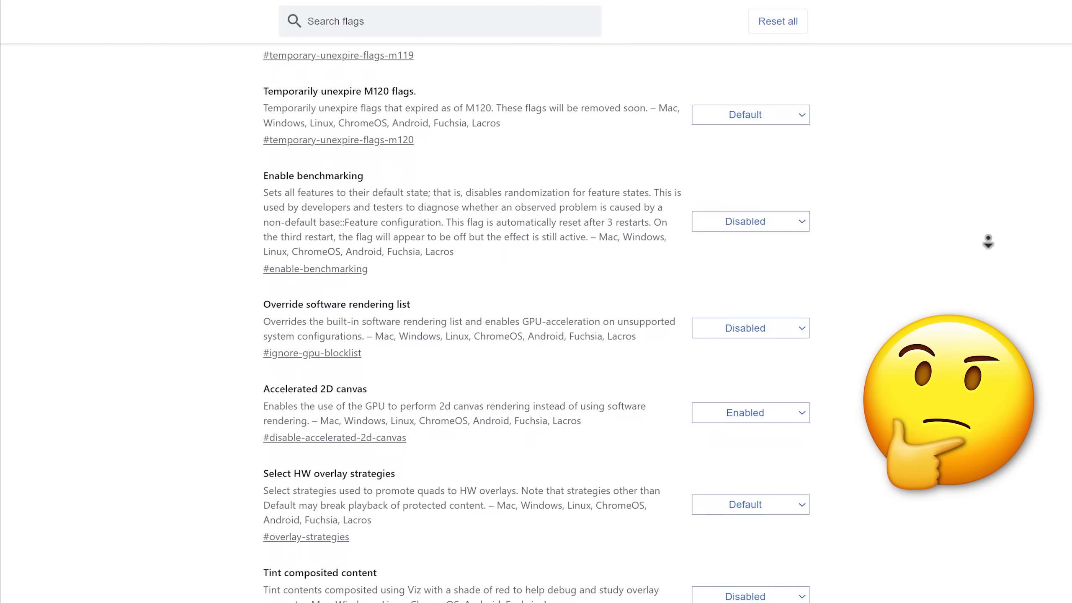
scroll("down", 3)
type("Parallel downloading")
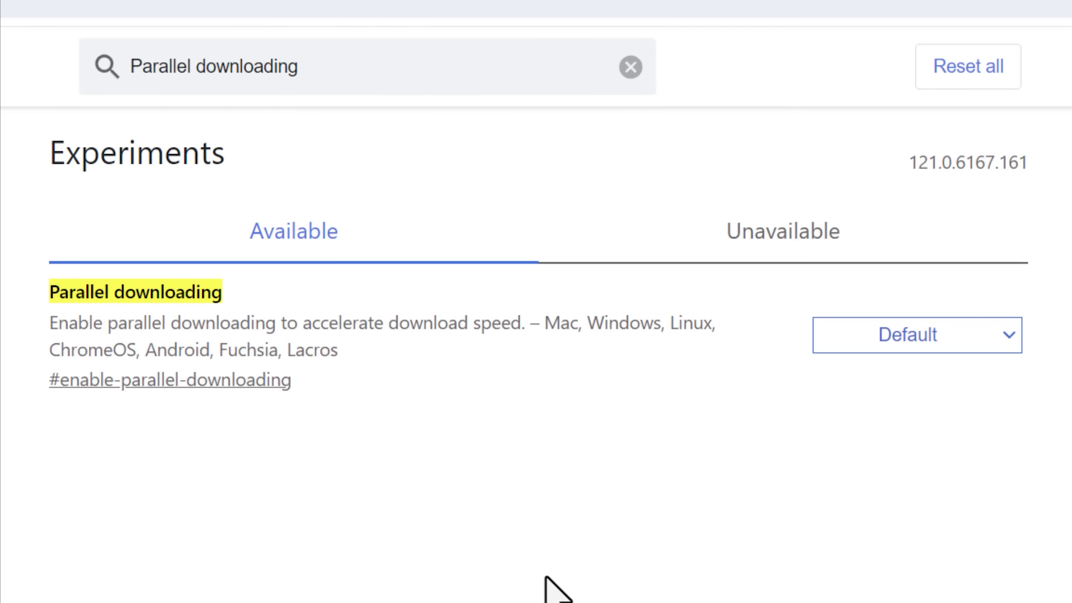
mouse_move(427, 403)
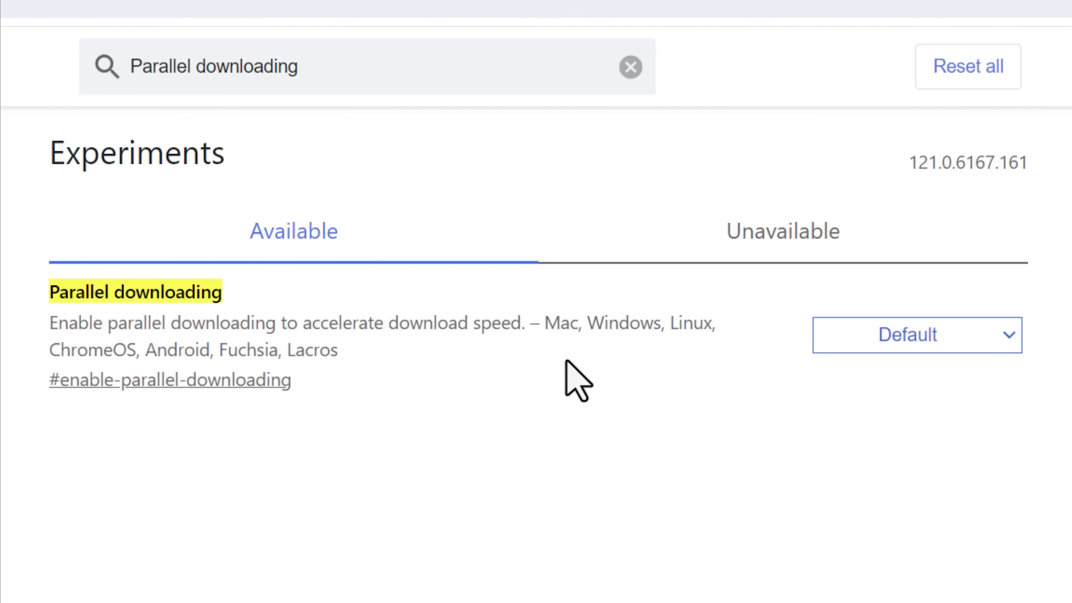
mouse_move(877, 414)
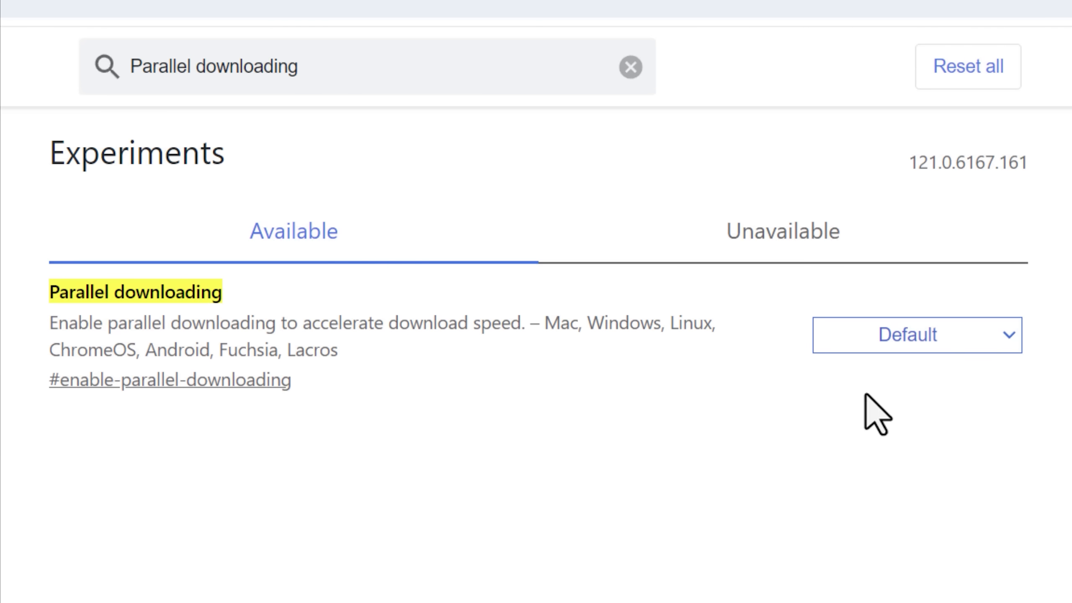
Step: Show the setting choices for the Parallel downloading flag
left_click(916, 335)
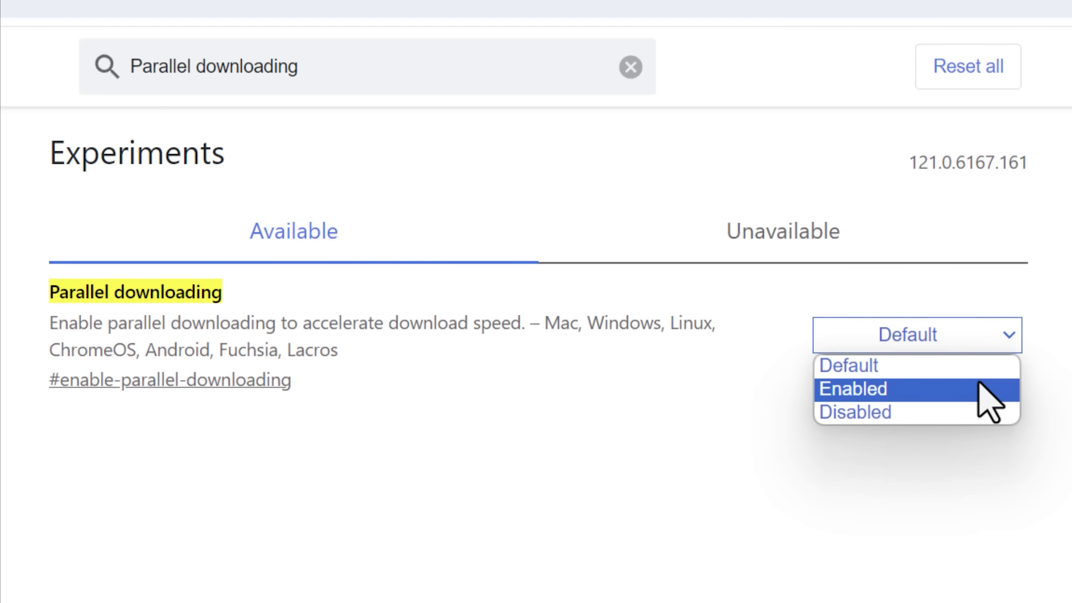
mouse_move(855, 412)
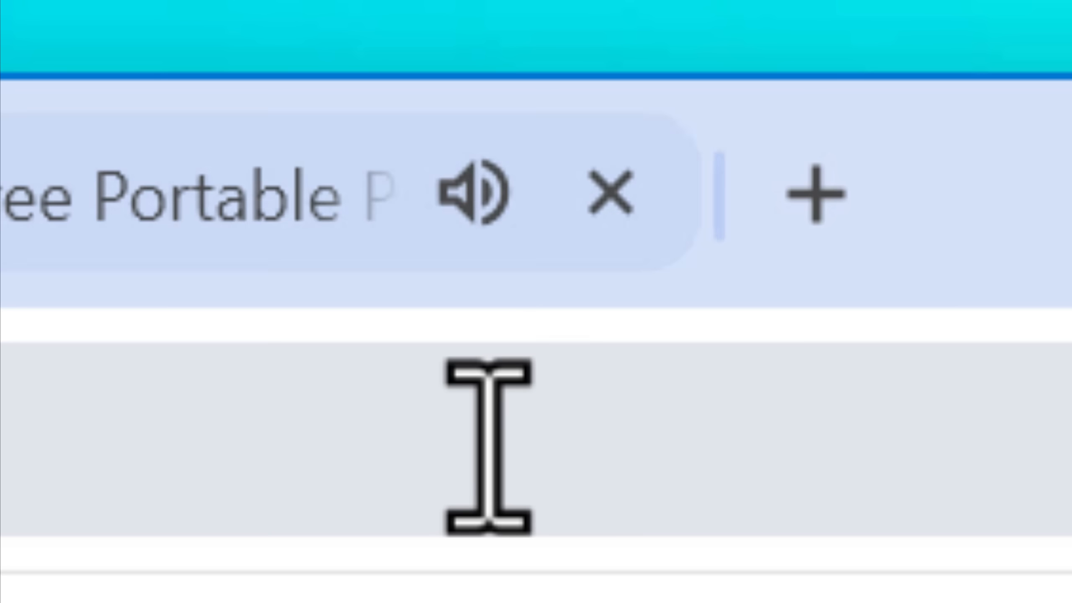
Step: Return to chrome://flags from the address bar to look up Camera and Mic Preview
left_click(475, 193)
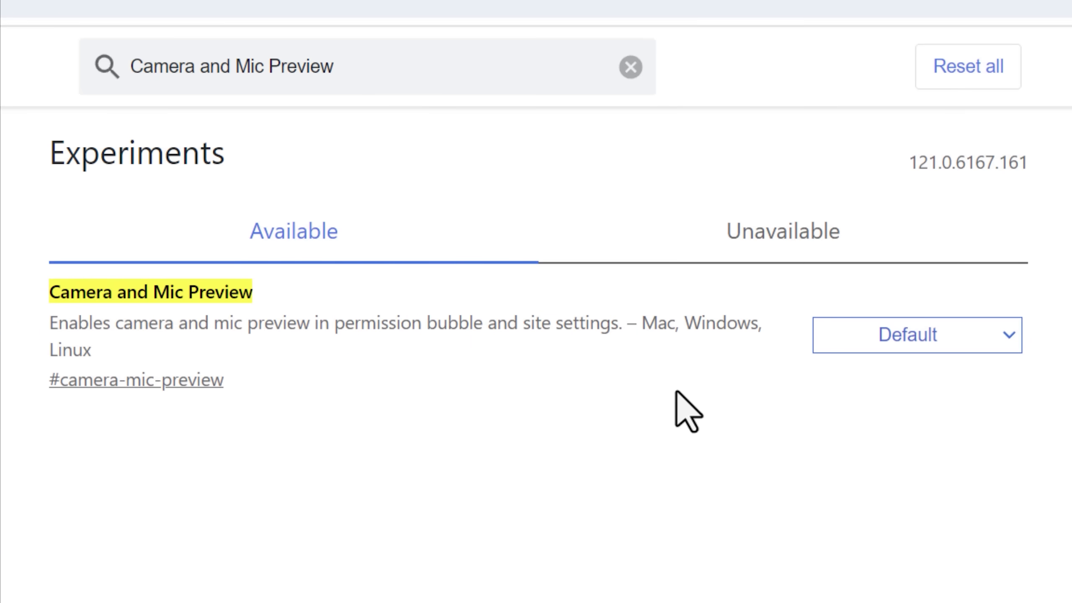
mouse_move(361, 443)
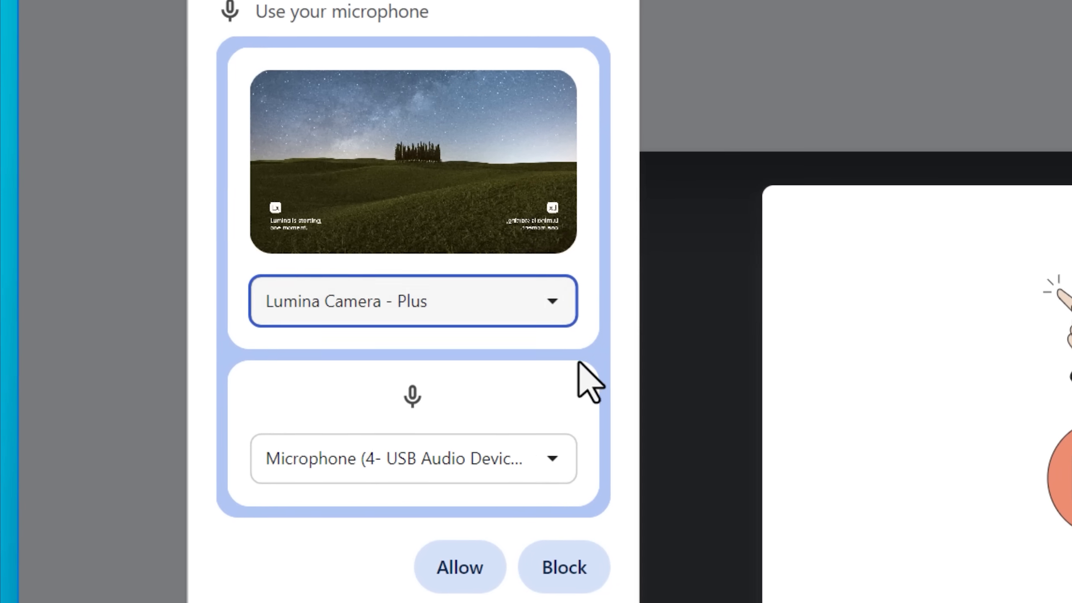
mouse_move(547, 458)
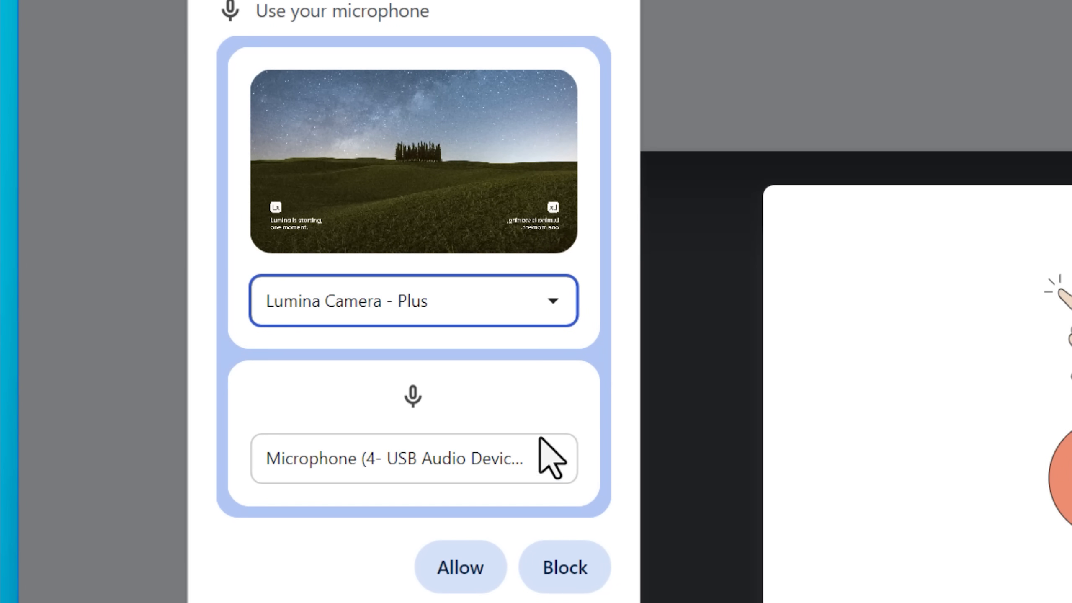
Step: Show the microphone device choices in a site's camera/mic permission prompt
left_click(413, 458)
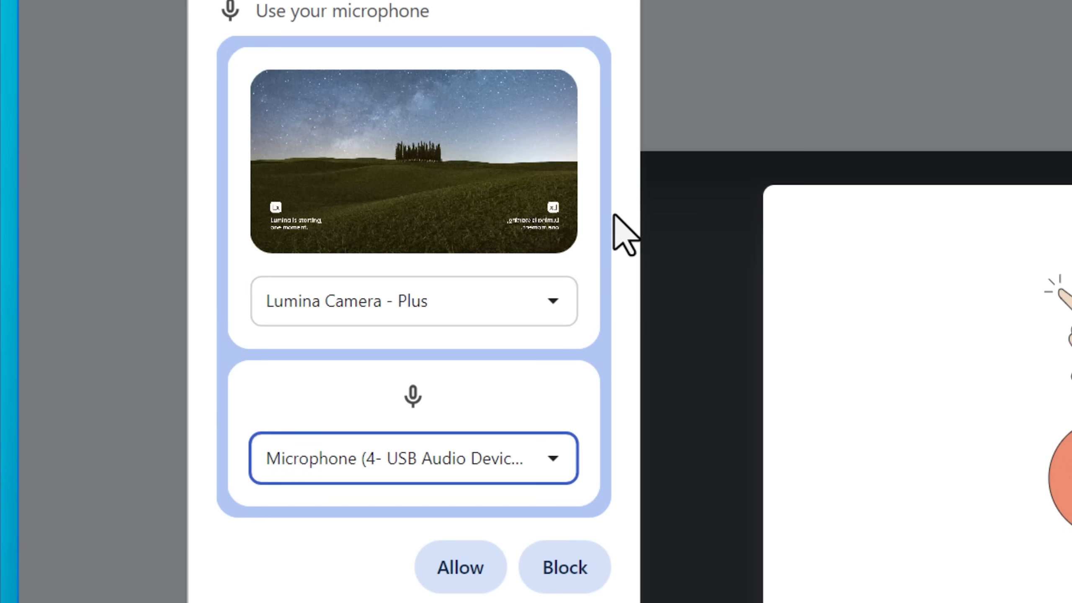
mouse_move(609, 373)
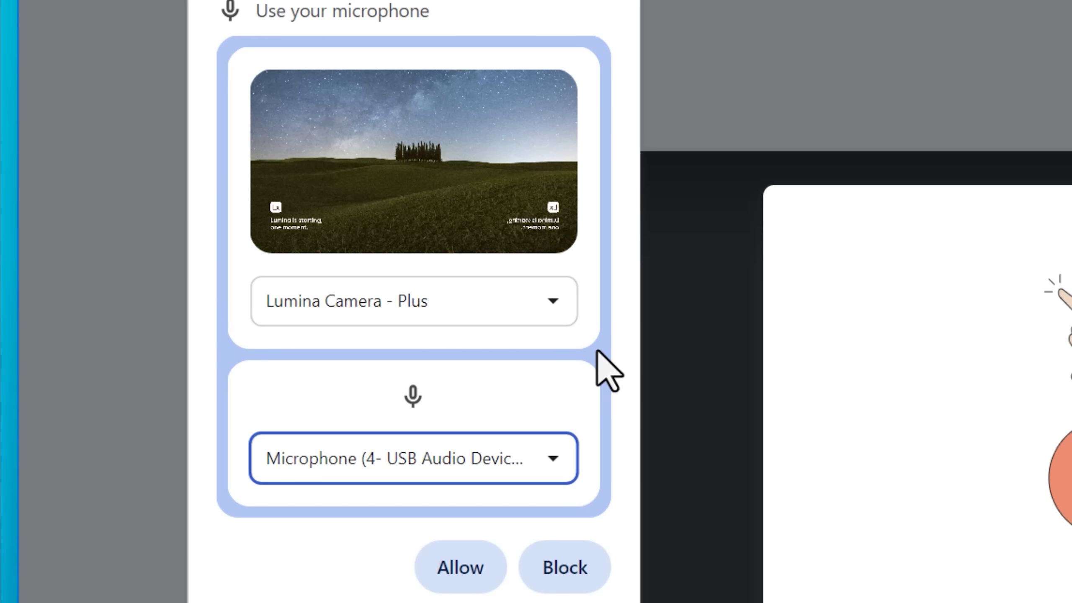
mouse_move(629, 257)
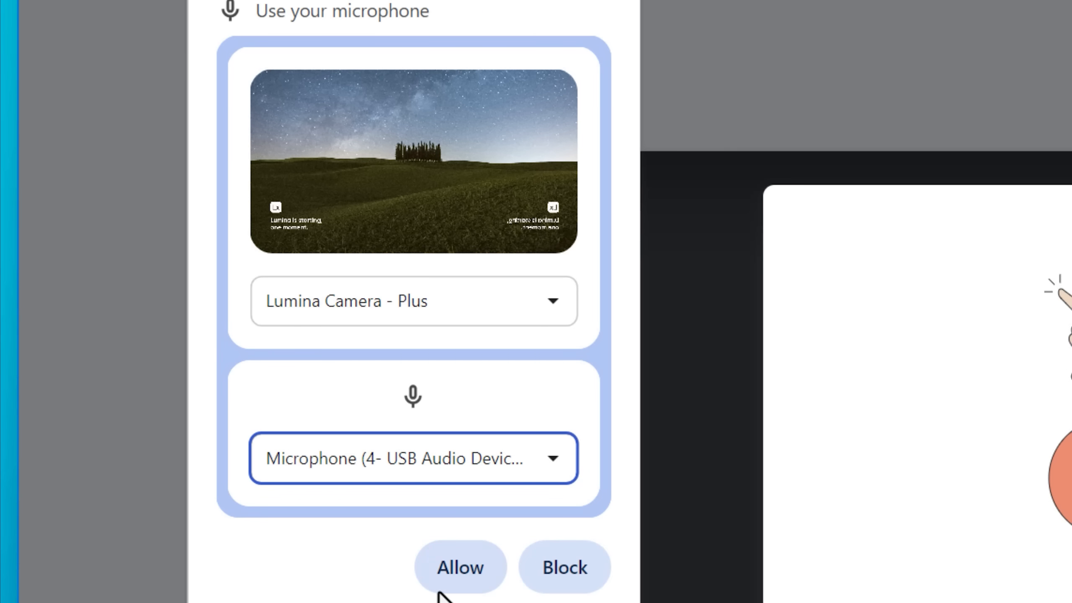
mouse_move(407, 588)
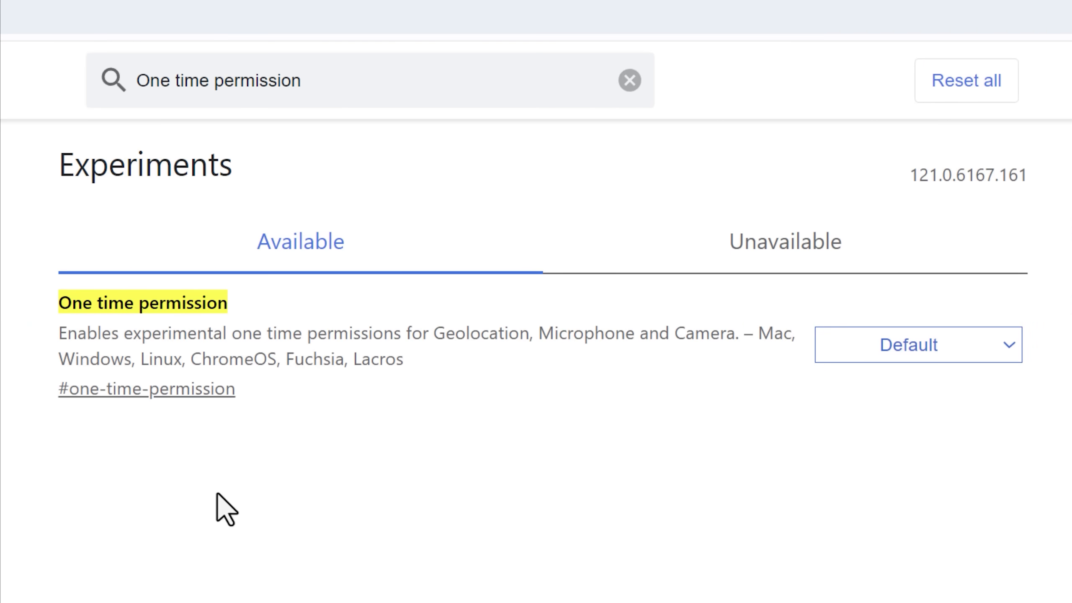
mouse_move(366, 475)
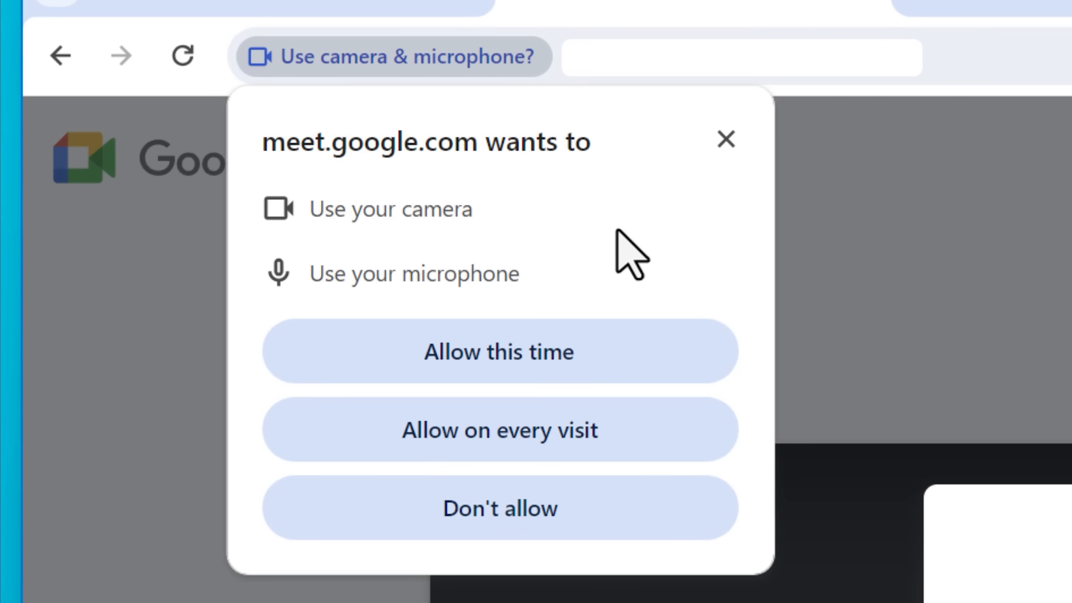
mouse_move(673, 349)
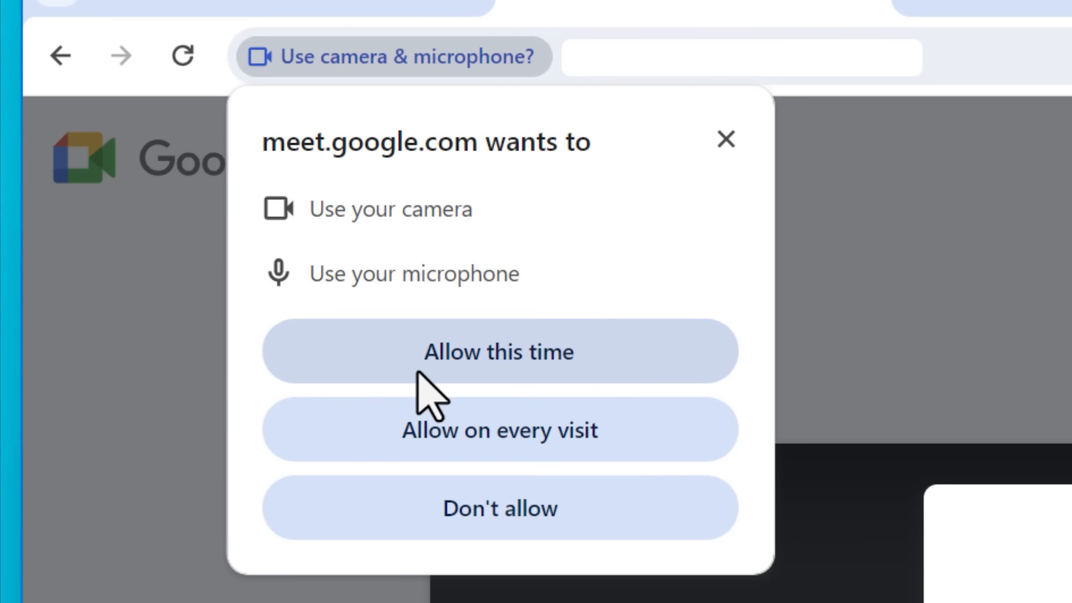
mouse_move(642, 396)
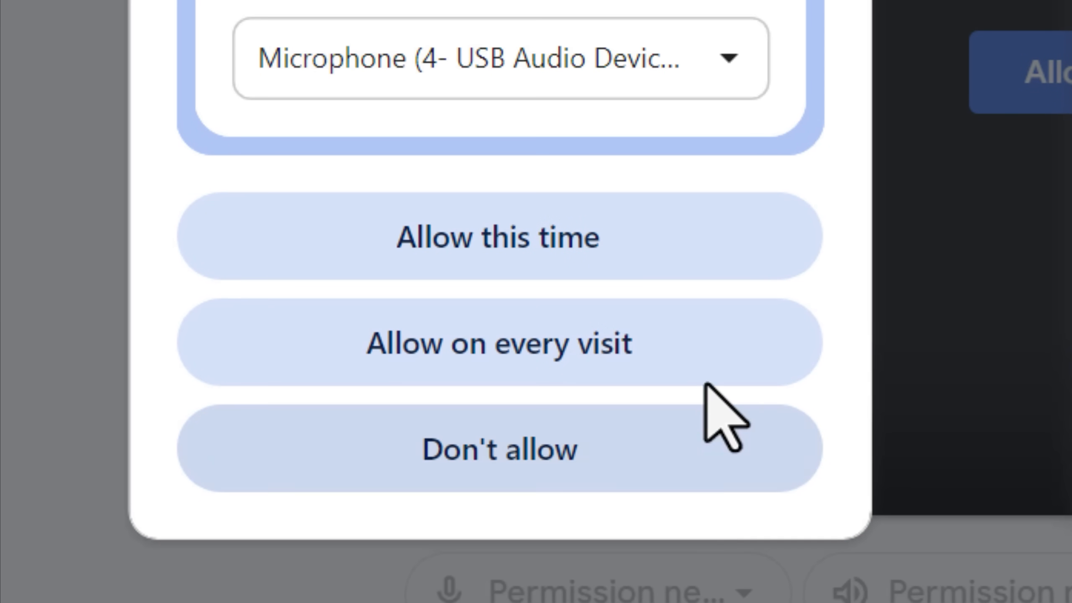
Step: Decline Meet's camera and microphone request with Don't allow
left_click(499, 449)
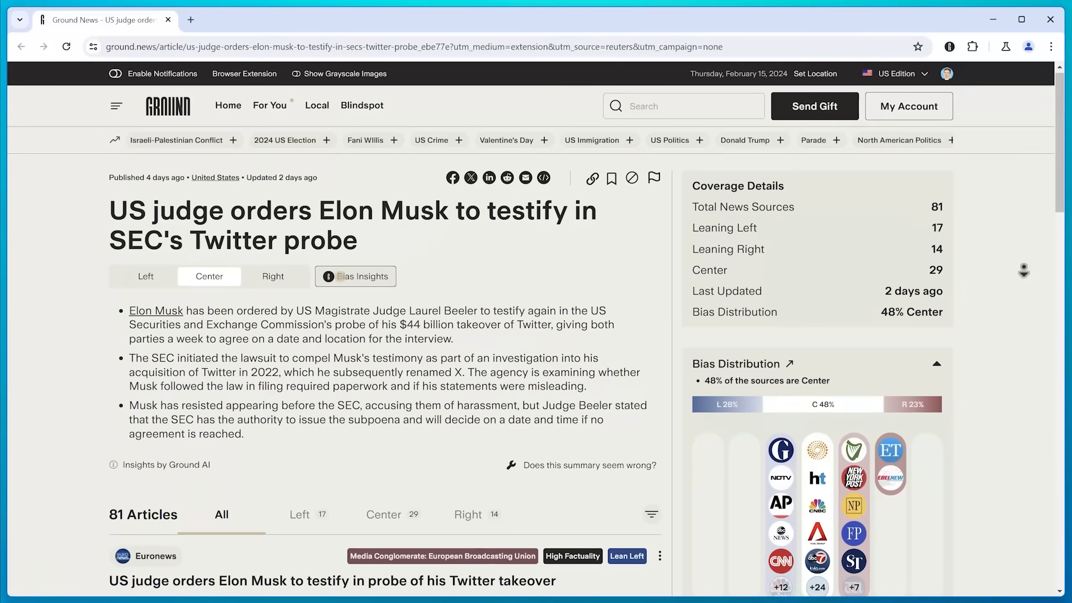
Step: Scroll through Coverage Details and Bias Distribution for the Musk SEC testimony story
scroll("down", 3)
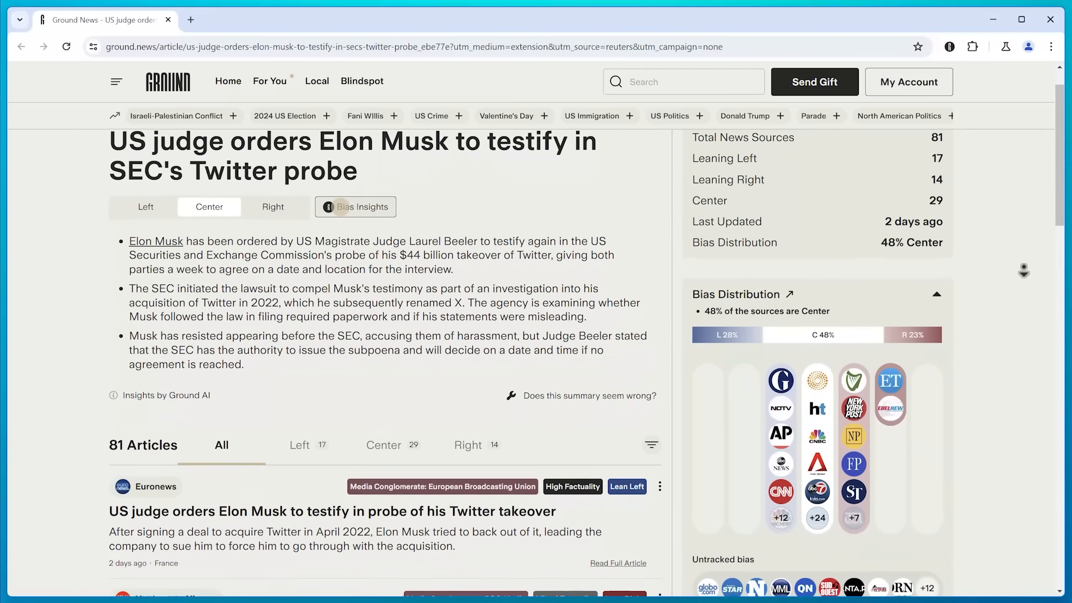
scroll("down", 3)
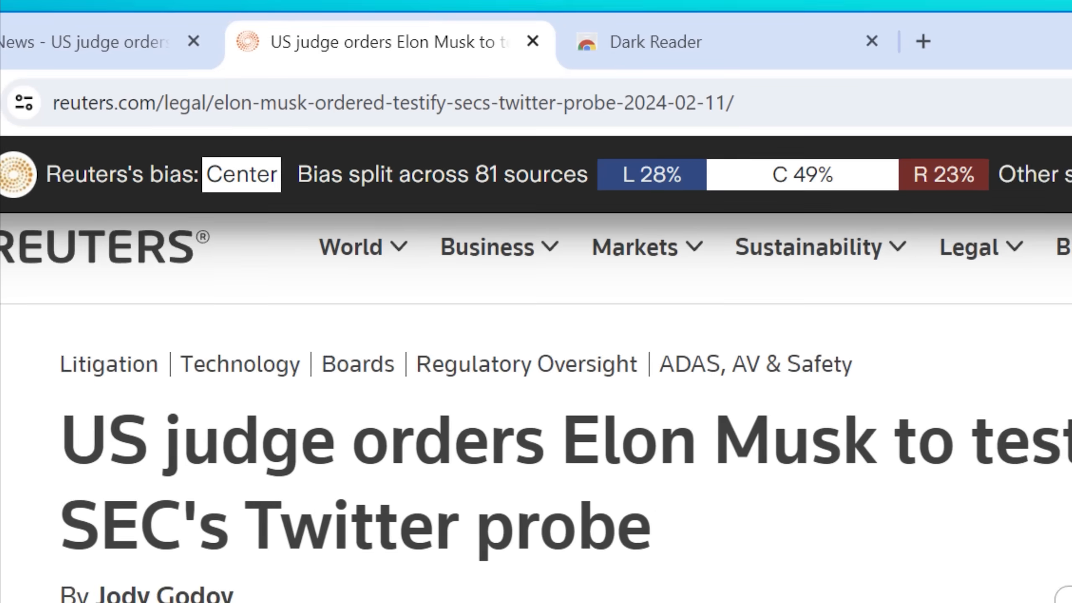
Step: Show the story's bias distribution panel and read down through it
left_click(240, 174)
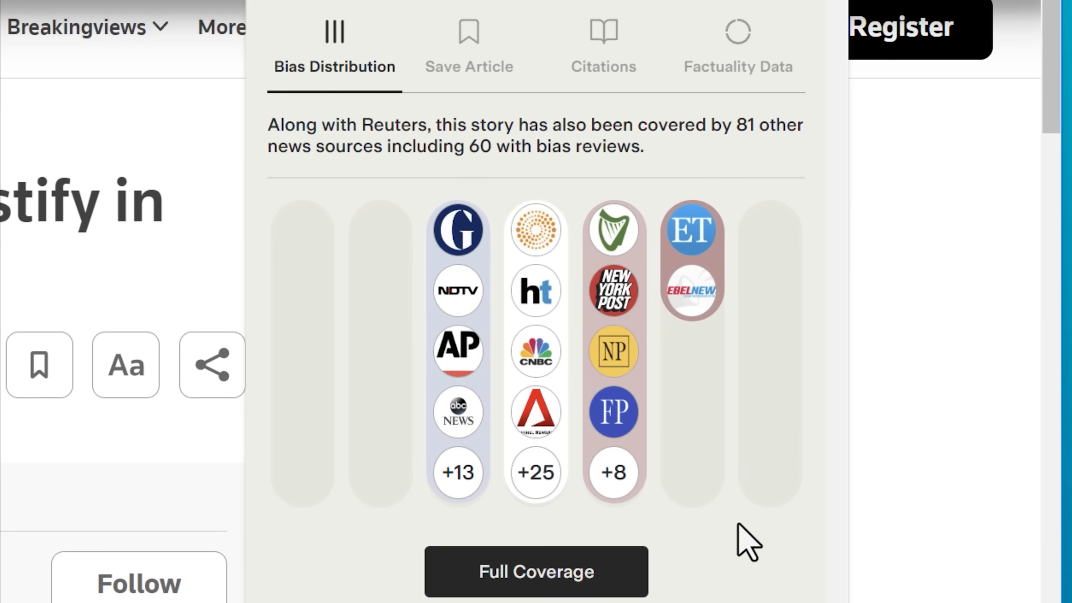
scroll("down", 3)
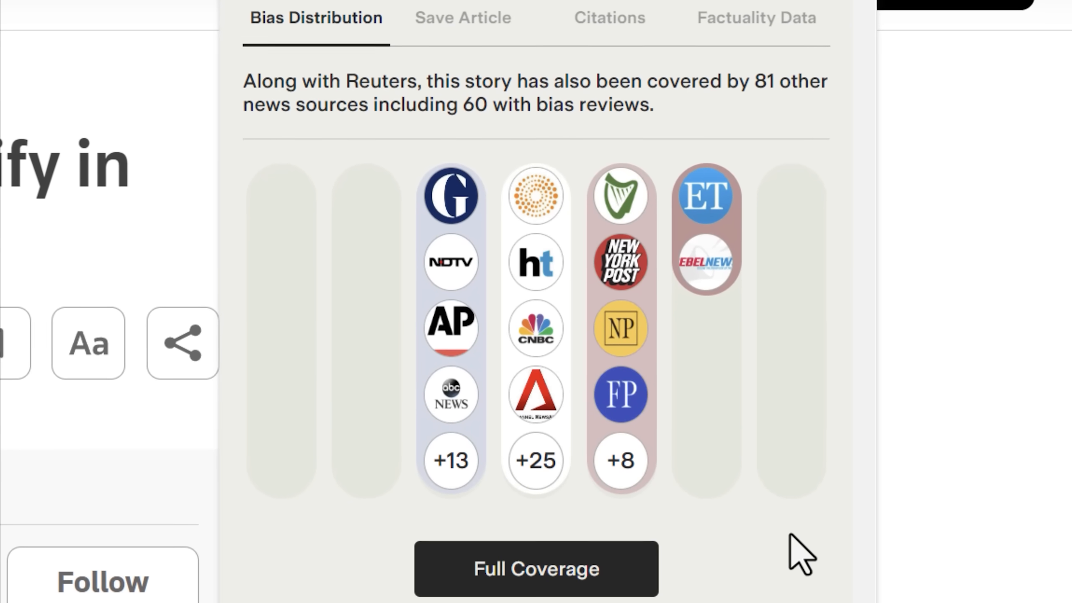
scroll("down", 3)
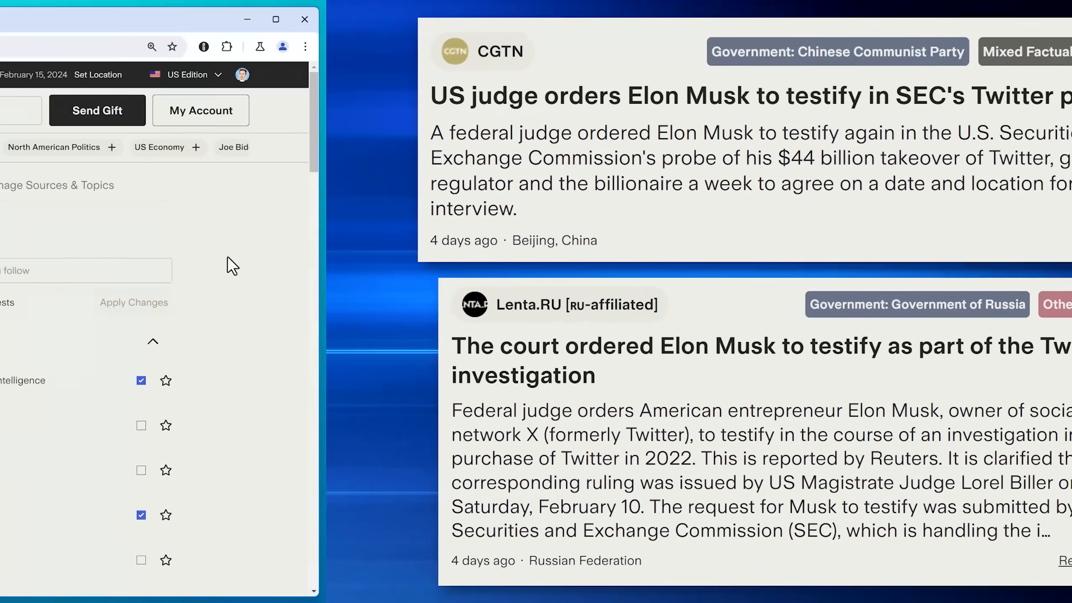
Step: Browse down the My Feed stories and the Topics and Sources list
left_click(275, 18)
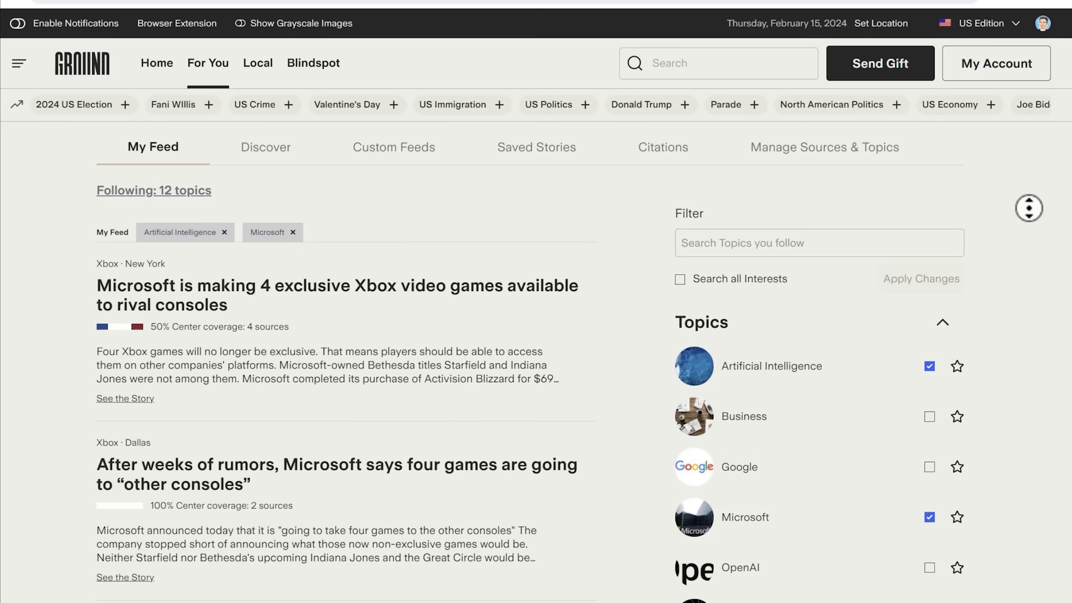
scroll("down", 3)
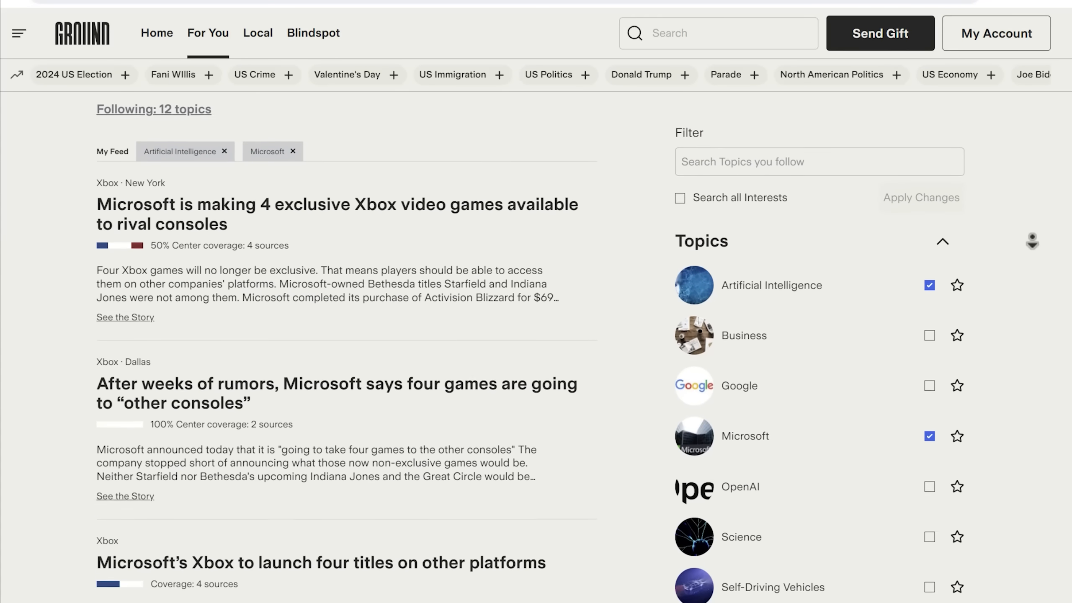
scroll("down", 3)
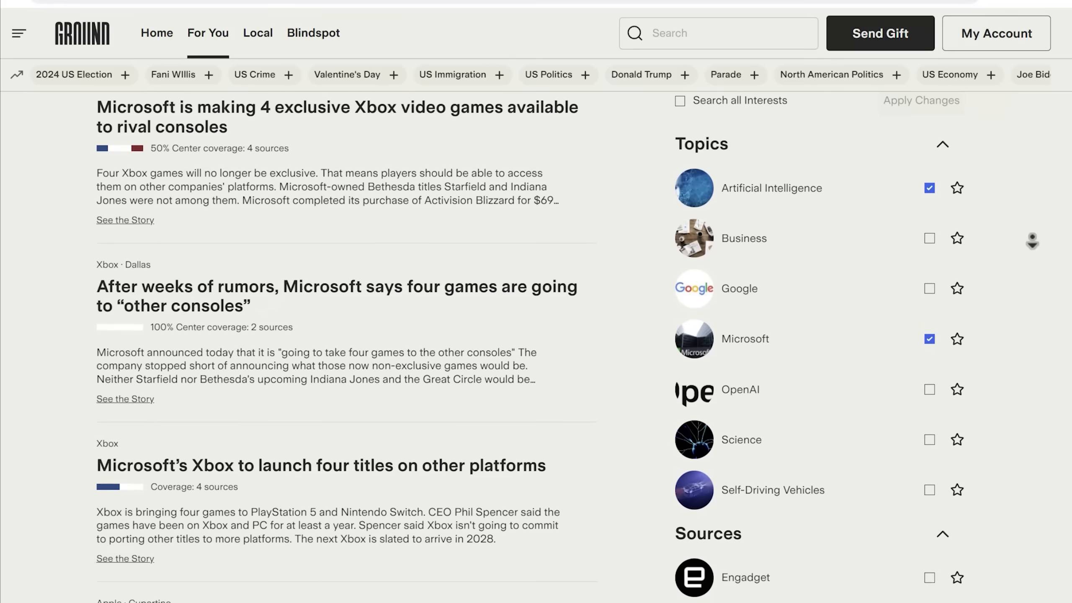
scroll("down", 3)
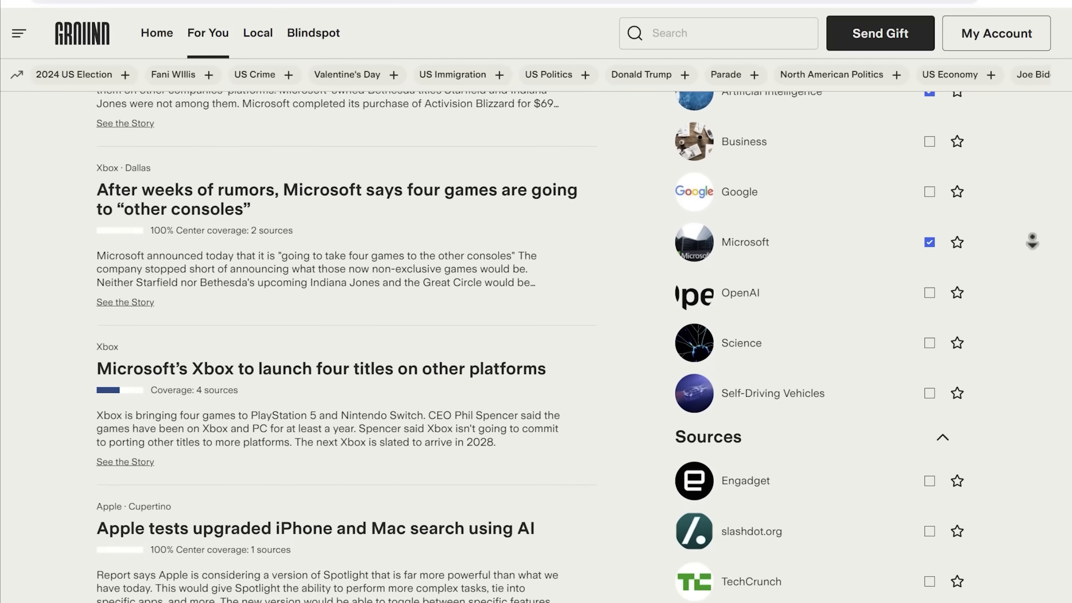
scroll("down", 3)
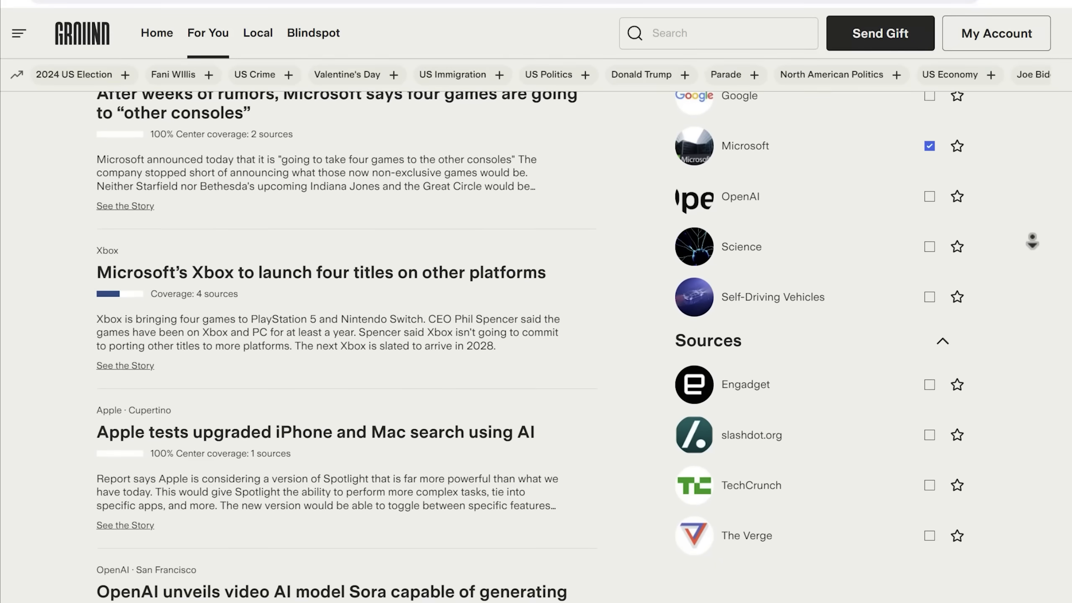
scroll("down", 3)
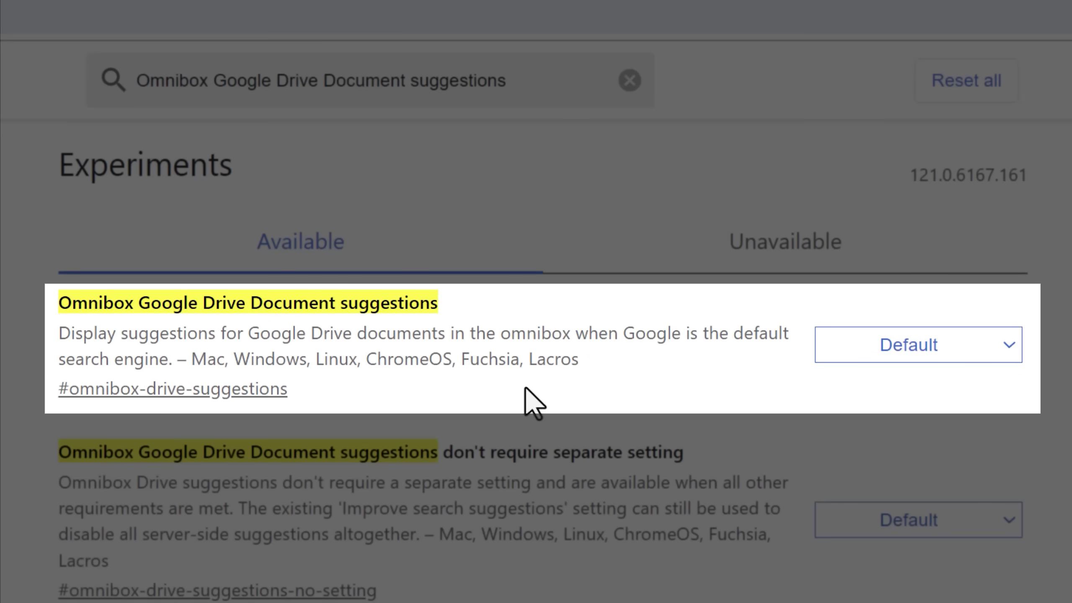
Step: Select the Omnibox Google Drive Document suggestions description, then start typing 'i' to view omnibox suggestions
left_click_drag(59, 303, 419, 332)
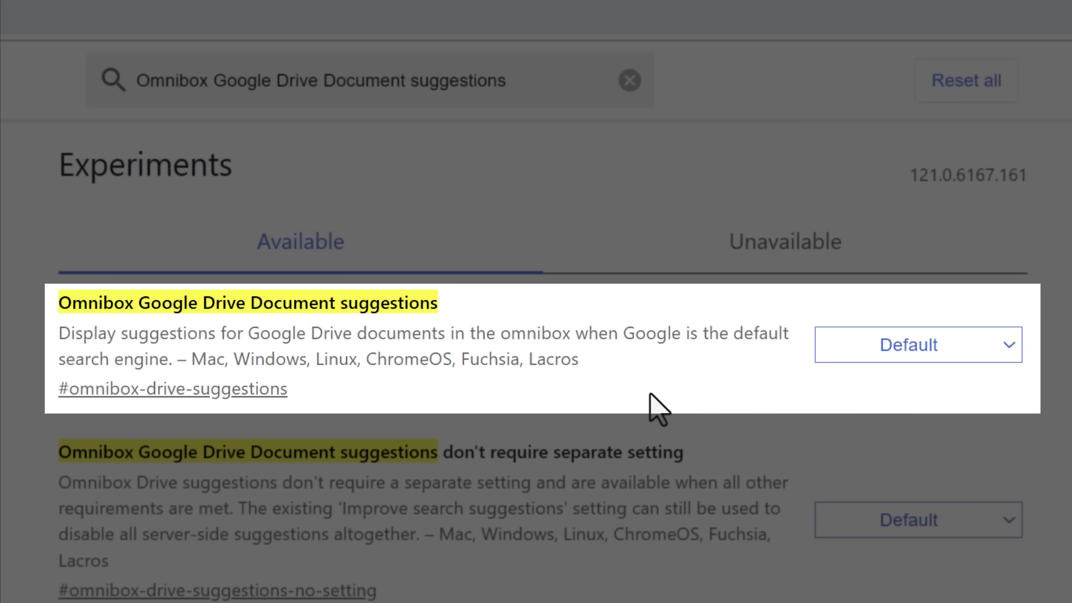
mouse_move(707, 423)
type("tw")
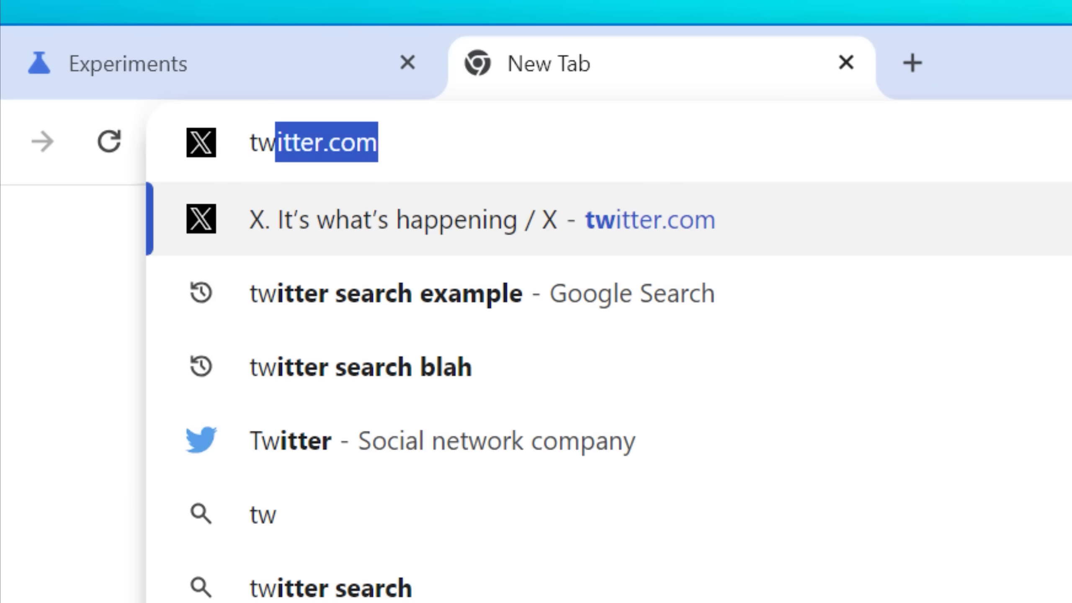
type("ing")
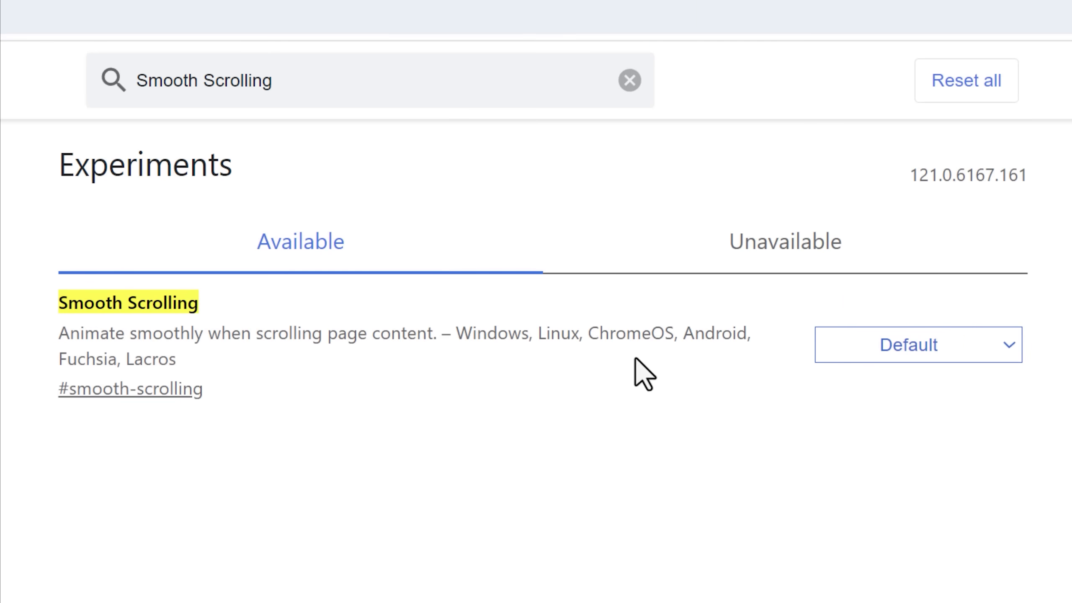
mouse_move(291, 386)
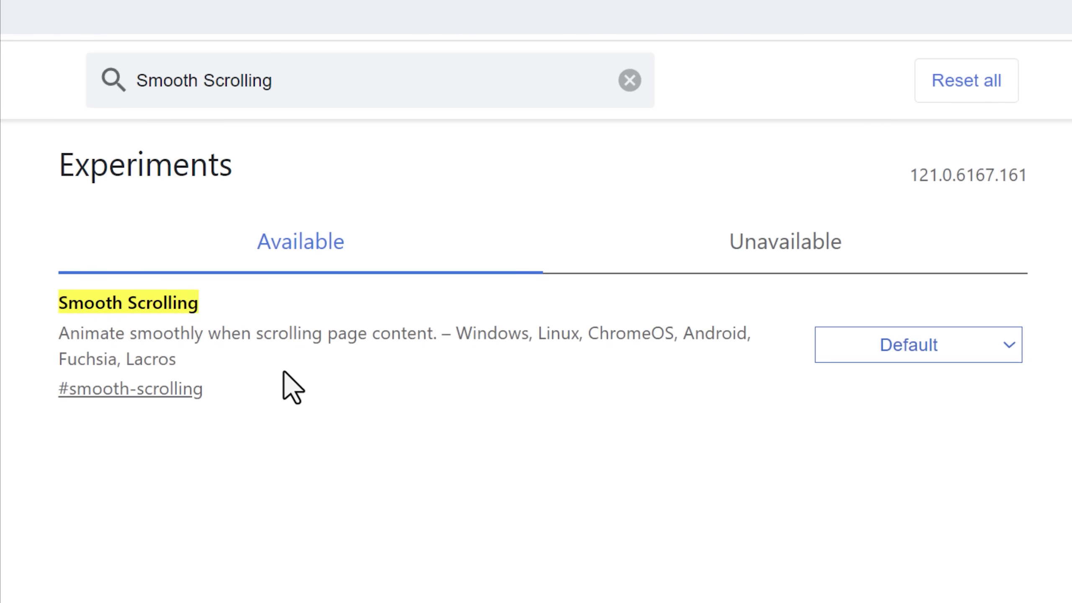
mouse_move(125, 429)
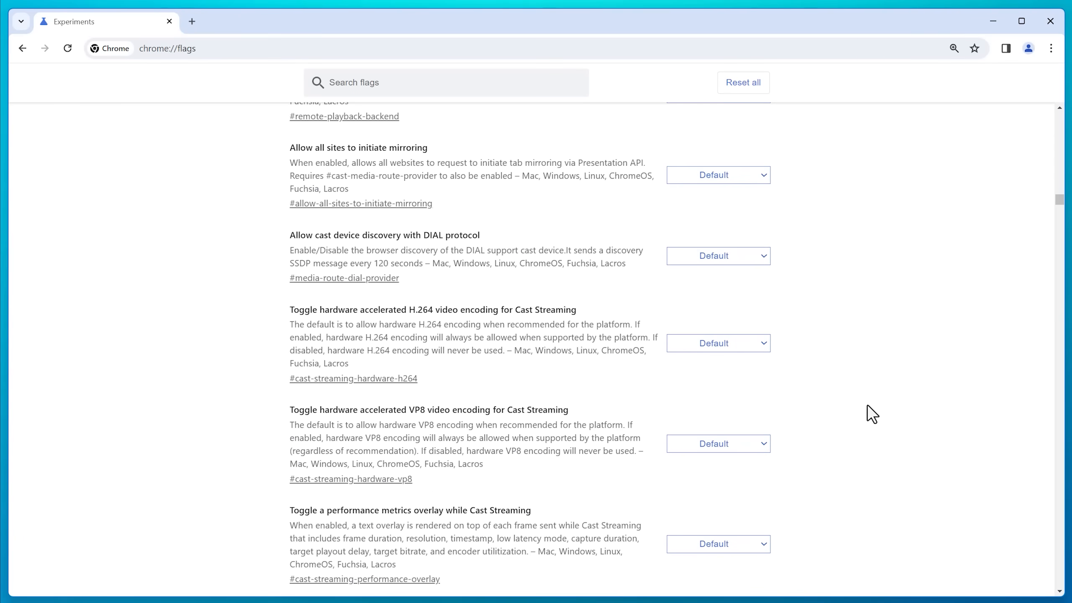
Step: Browse down the full flags list, then search for 'Overlay scrollbars'
scroll("down", 3)
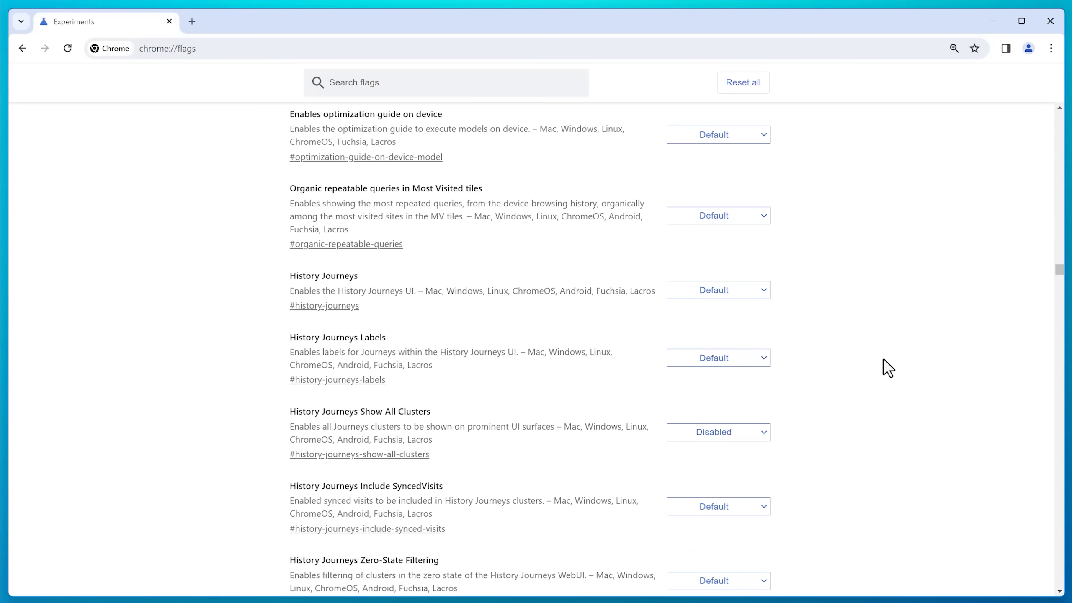
scroll("down", 3)
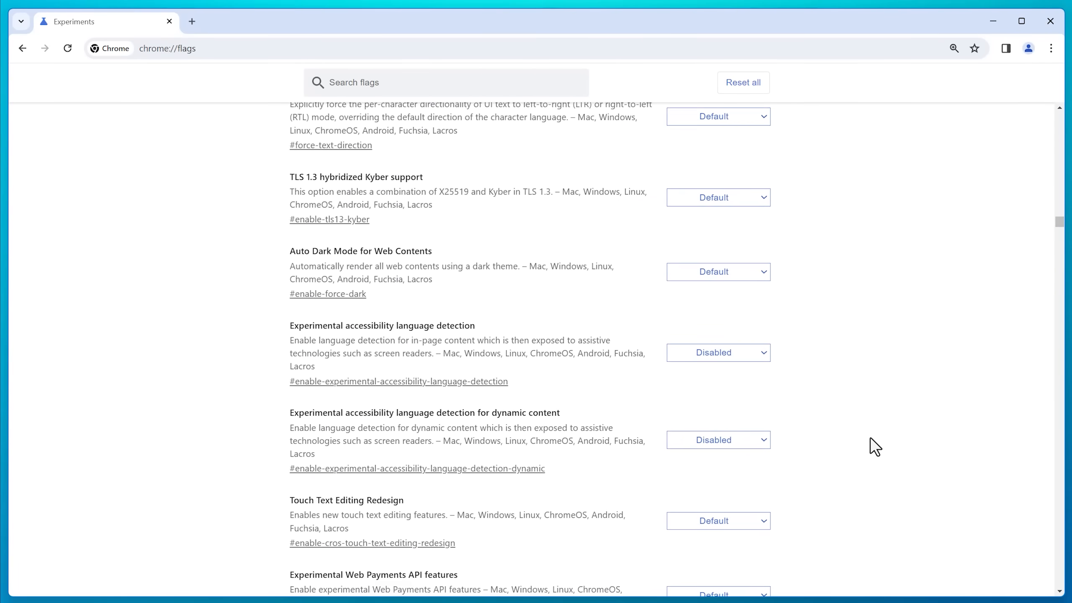
scroll("down", 3)
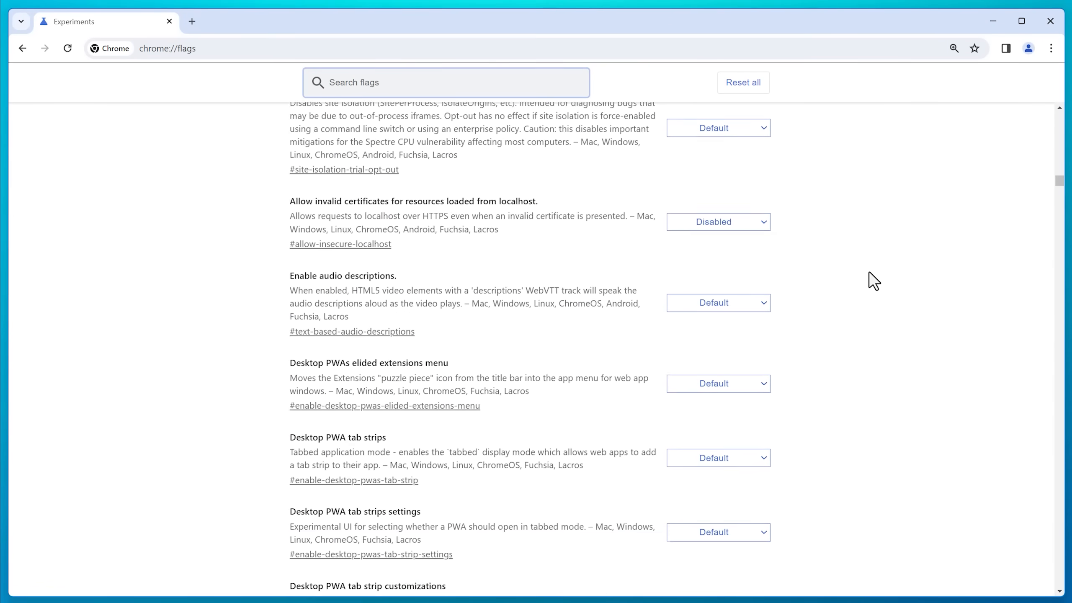
scroll("down", 3)
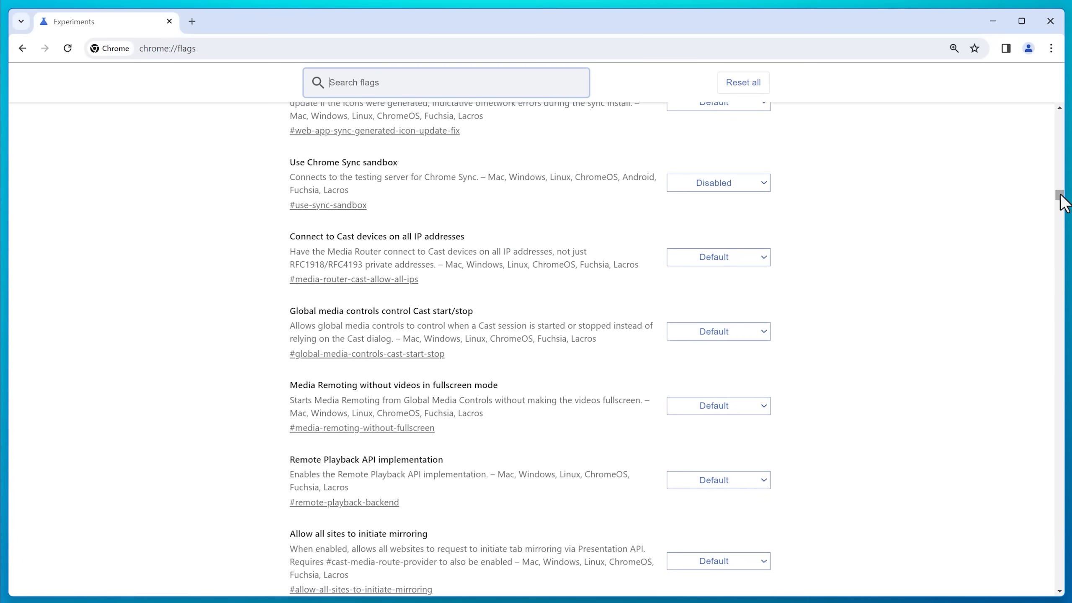
scroll("down", 3)
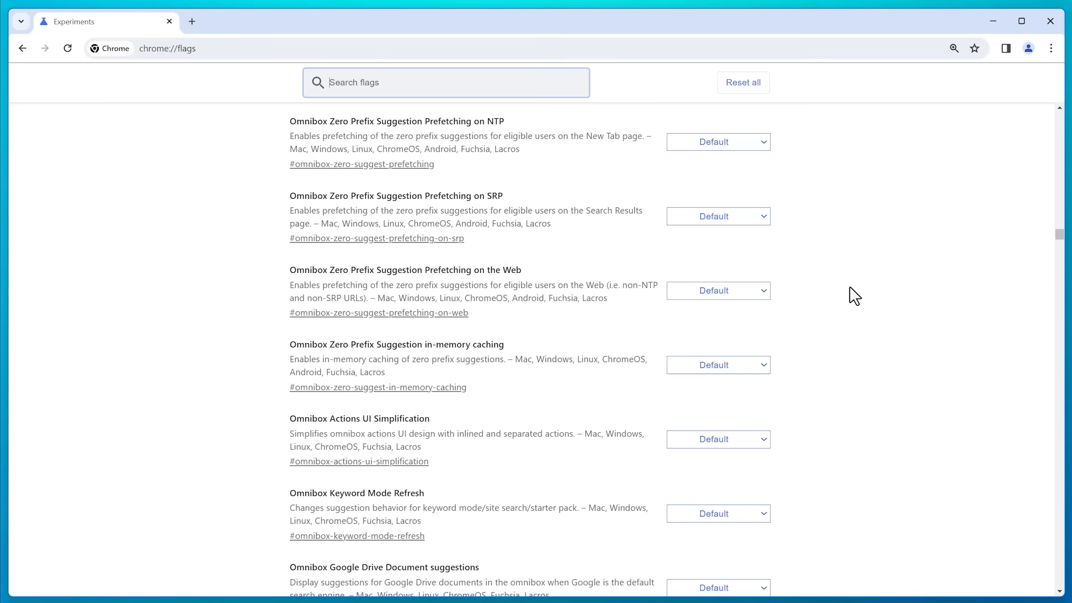
scroll("down", 3)
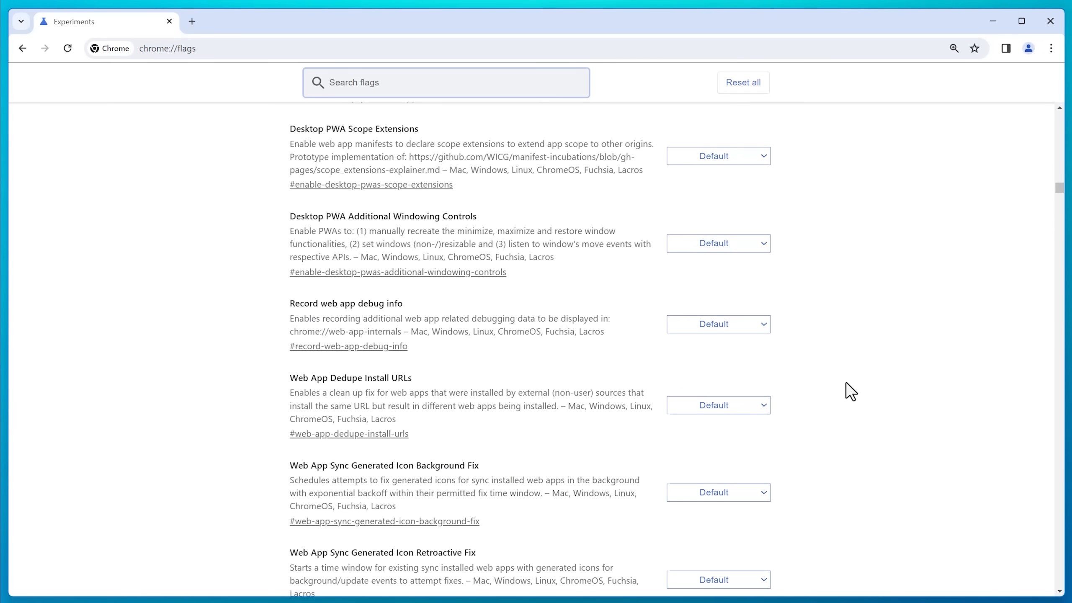
type("Overlay scrollbars")
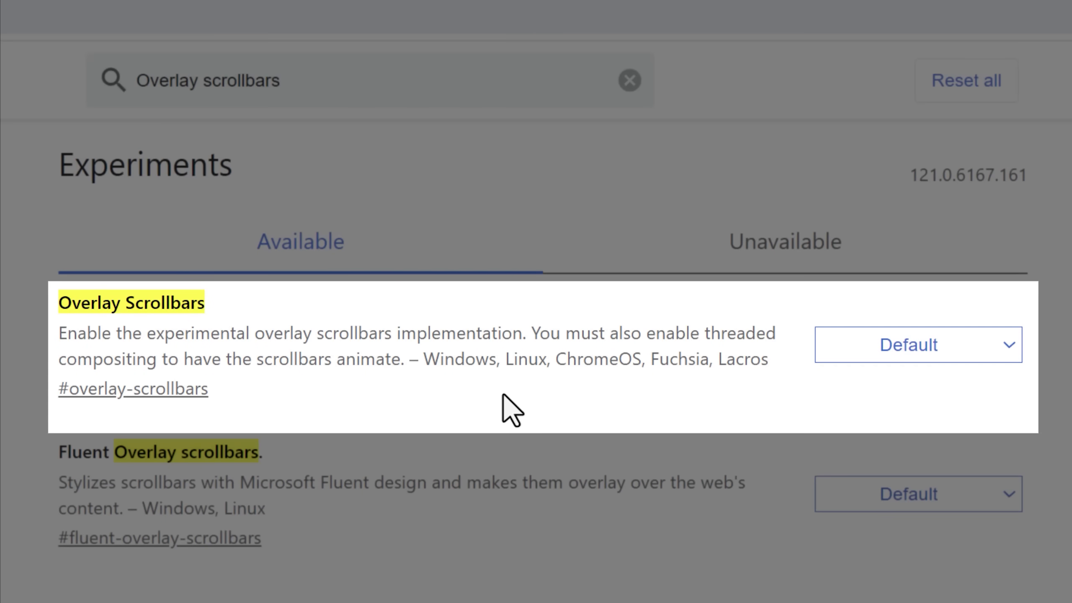
mouse_move(472, 401)
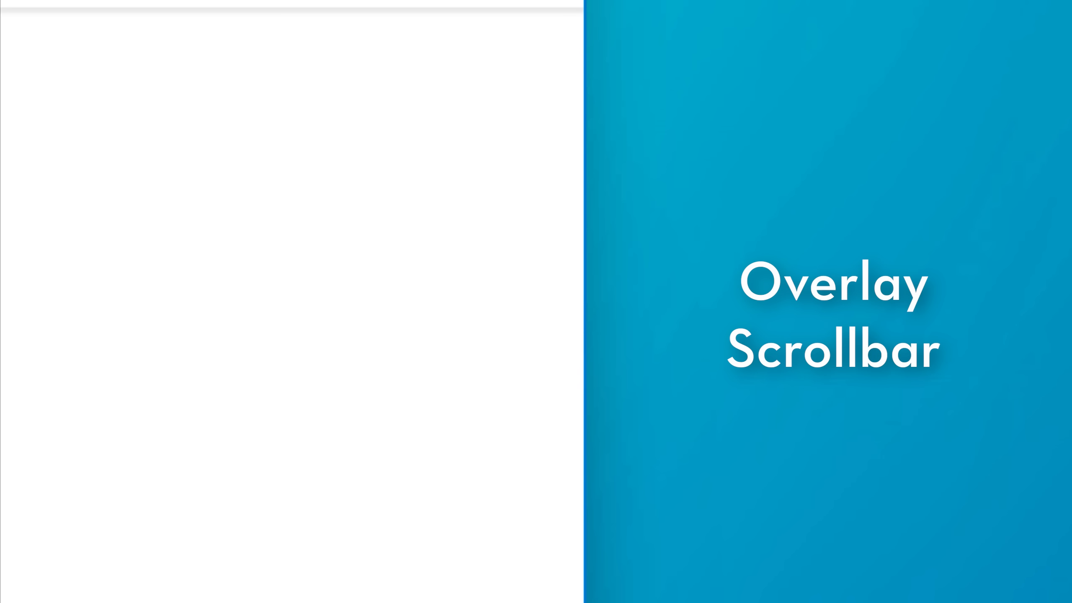
mouse_move(560, 454)
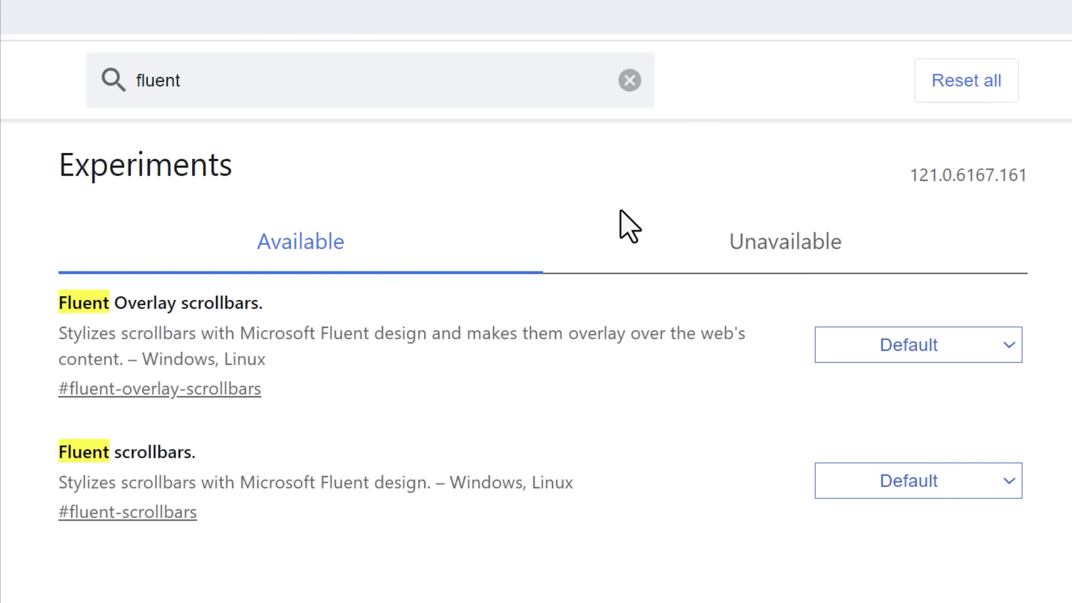
mouse_move(21, 472)
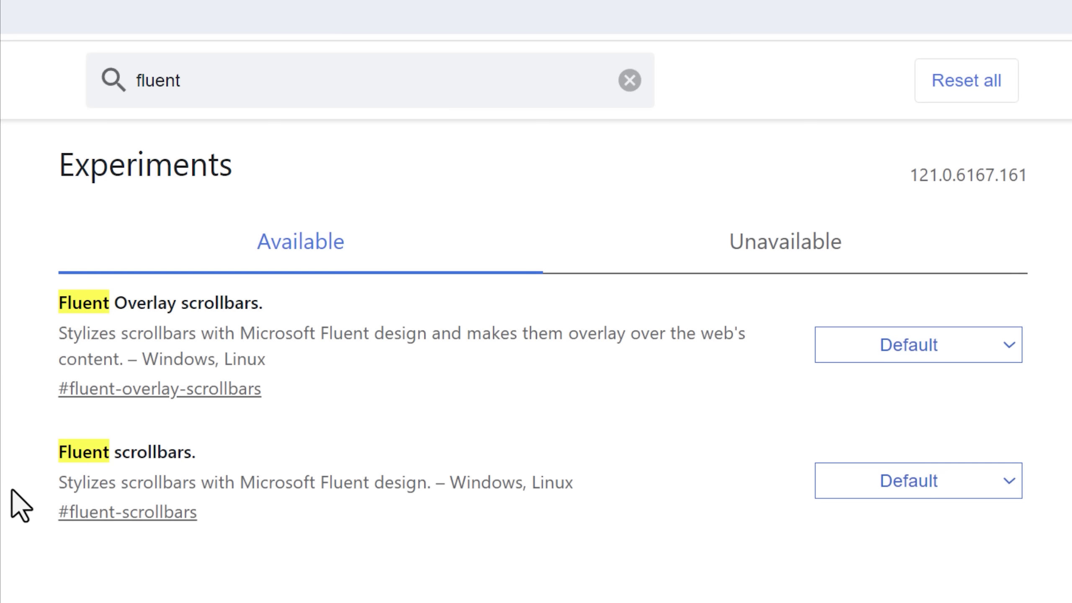
mouse_move(14, 547)
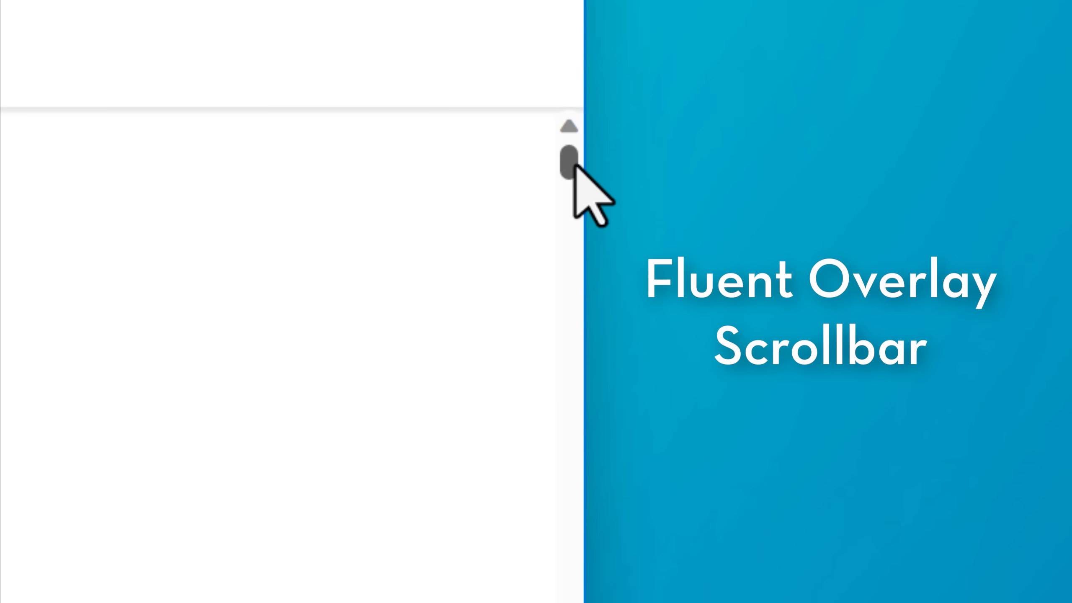
mouse_move(588, 239)
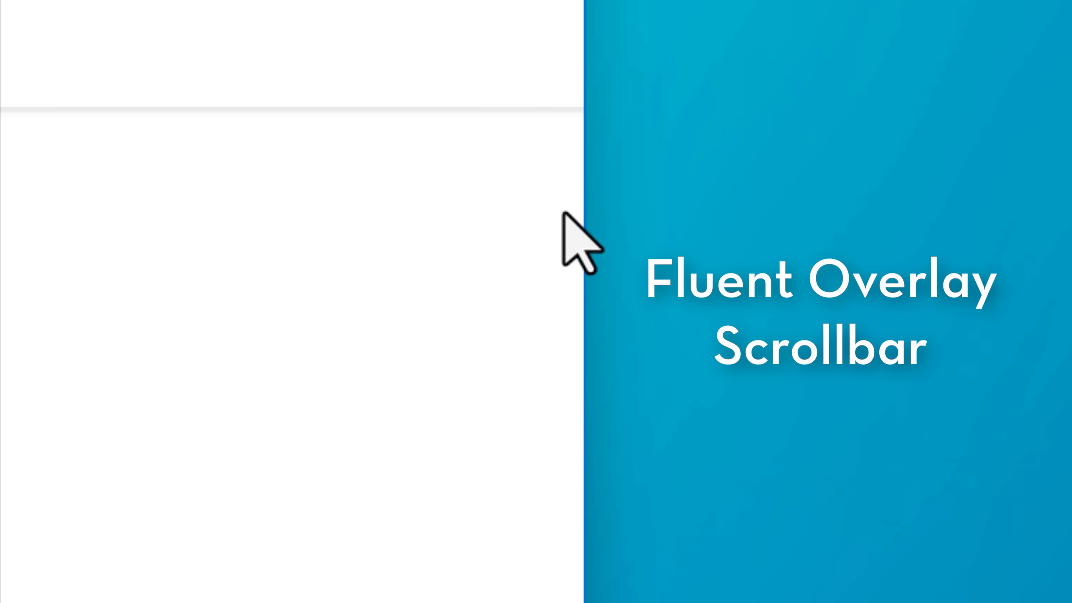
mouse_move(590, 294)
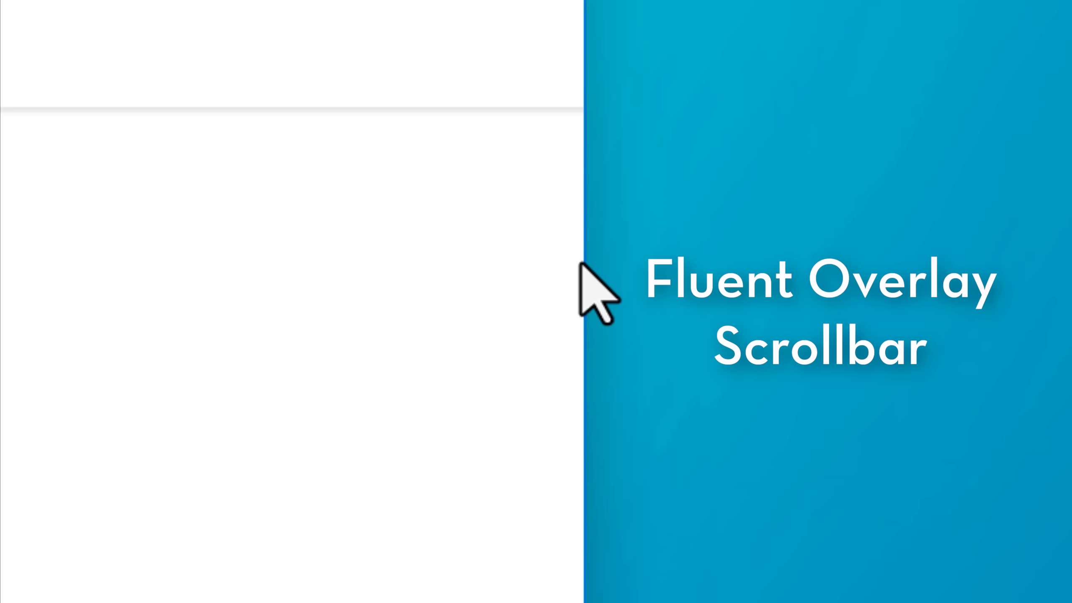
mouse_move(583, 205)
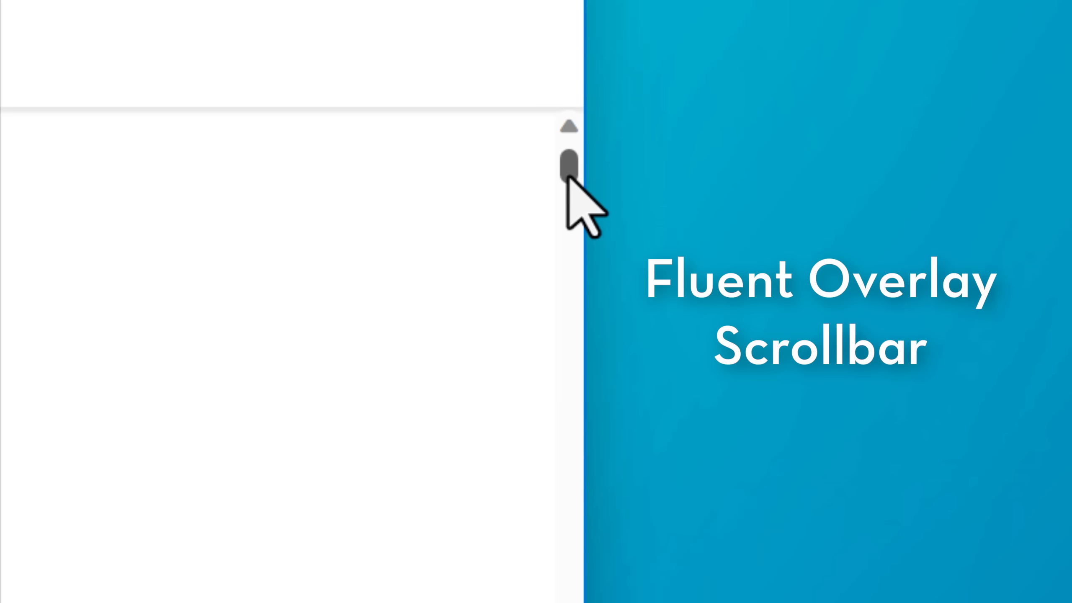
scroll("down", 3)
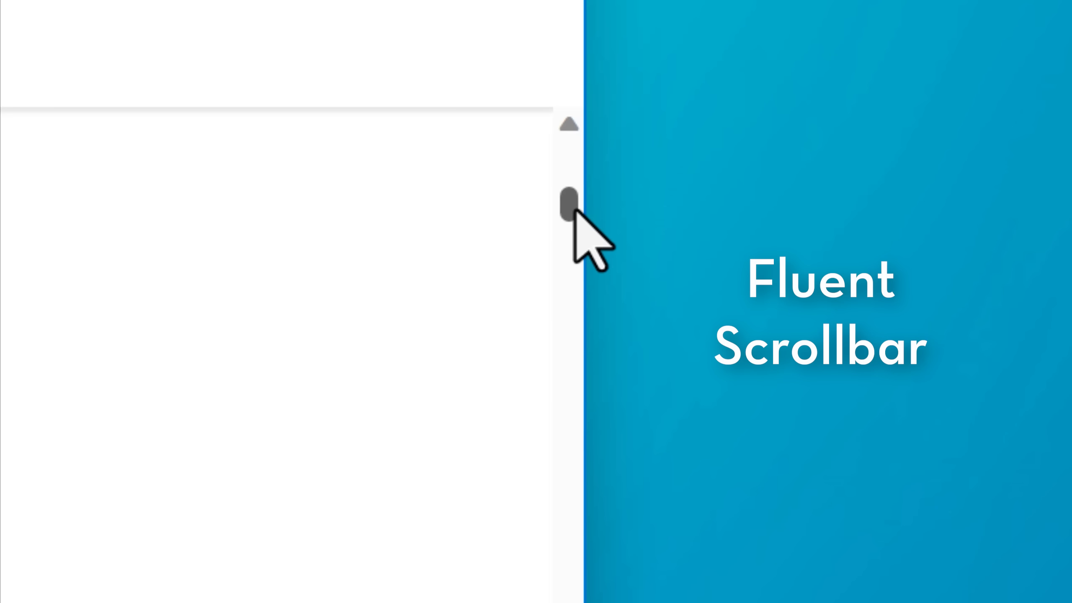
left_click_drag(569, 202, 568, 356)
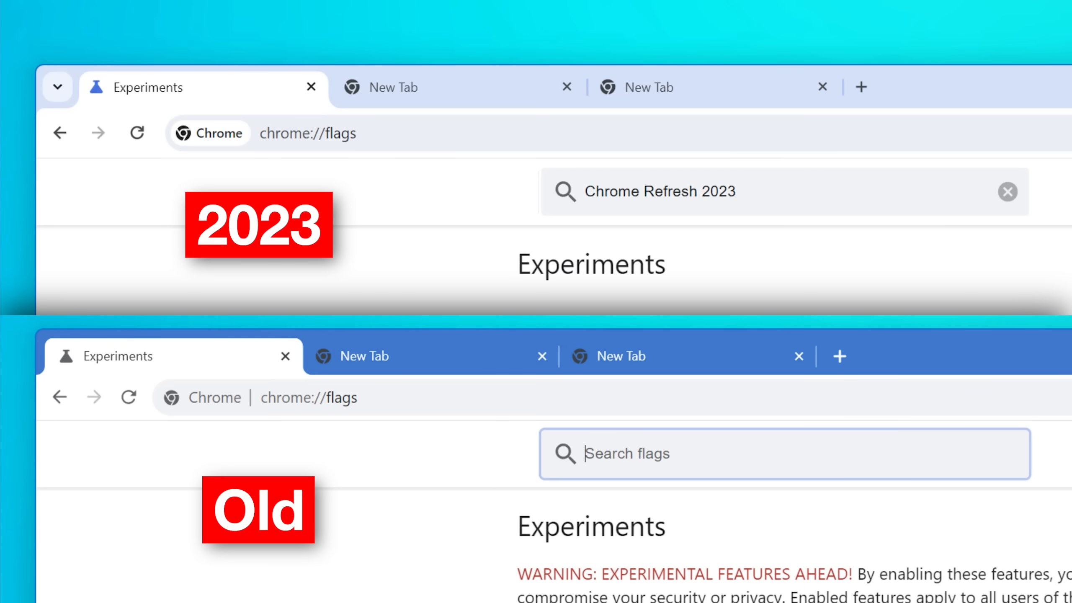
left_click(429, 355)
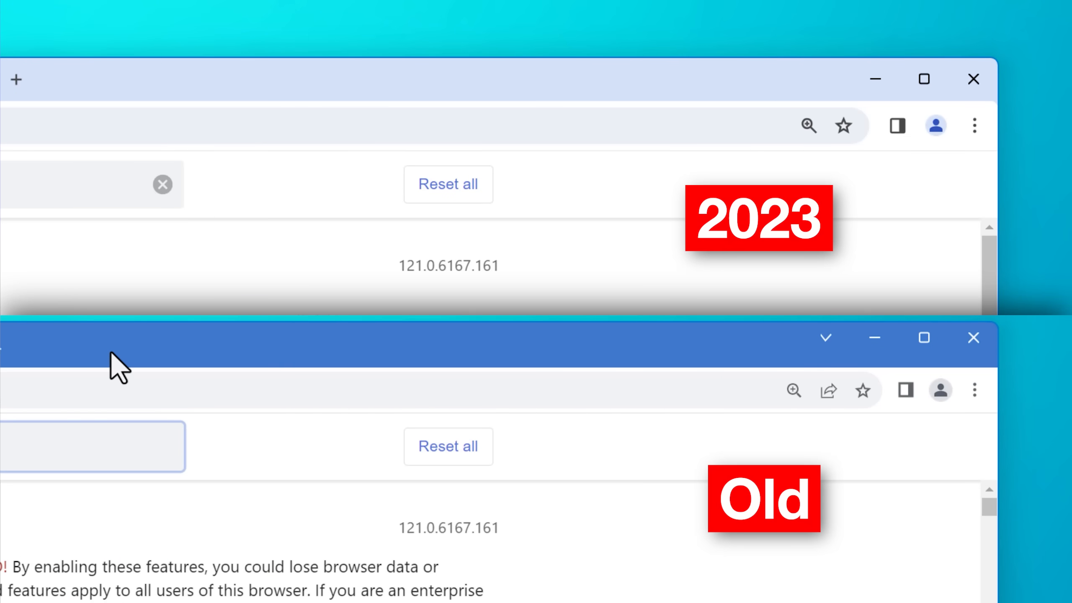
mouse_move(962, 400)
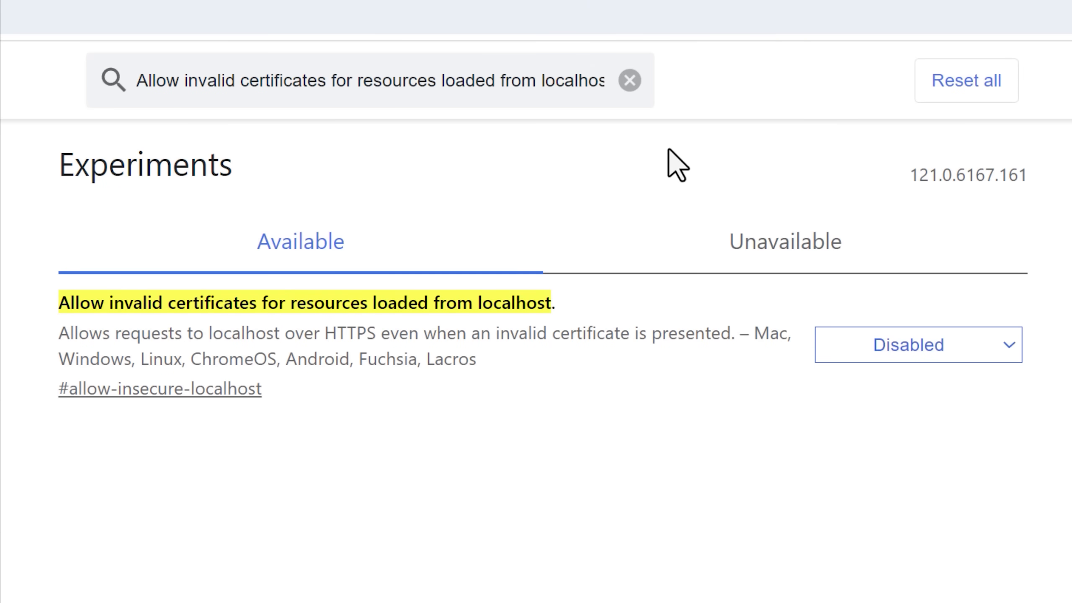
Step: Review the localhost invalid certificates flag's Disabled/Enabled choices and keep it Disabled
left_click(917, 344)
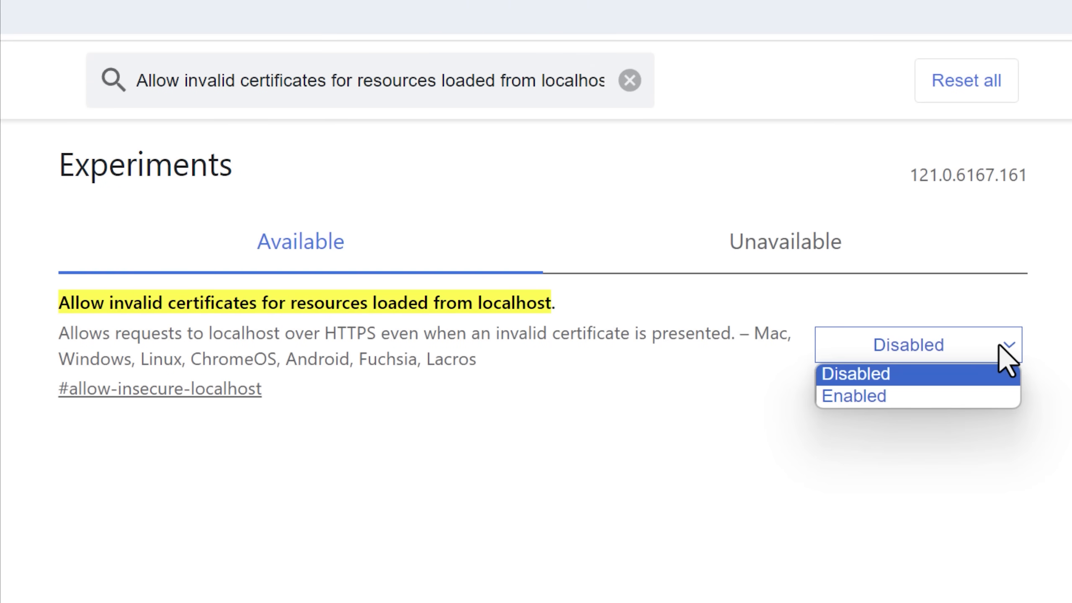
left_click(908, 374)
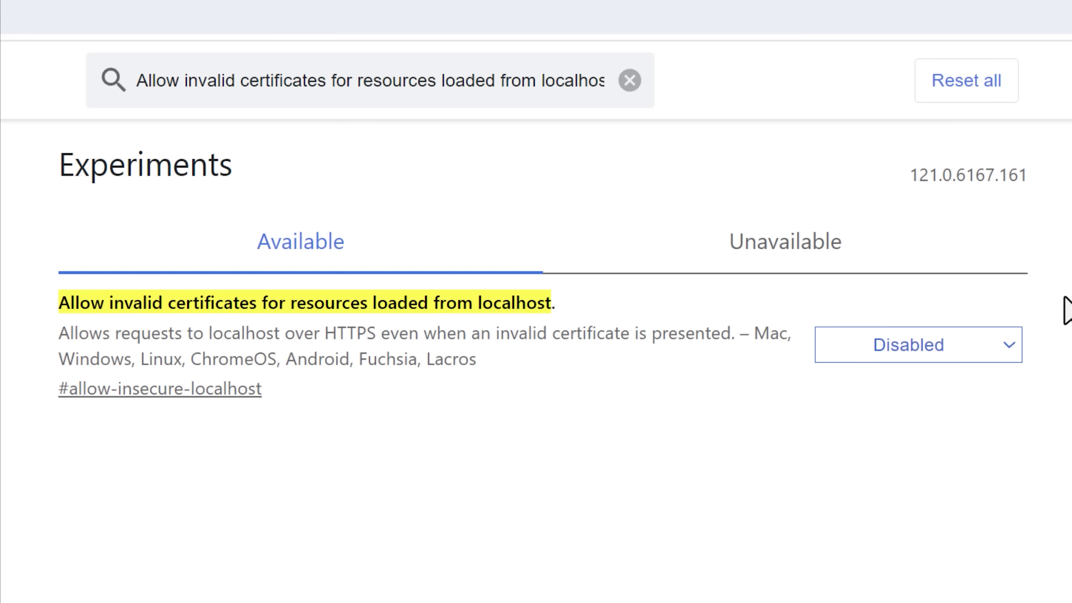
mouse_move(296, 407)
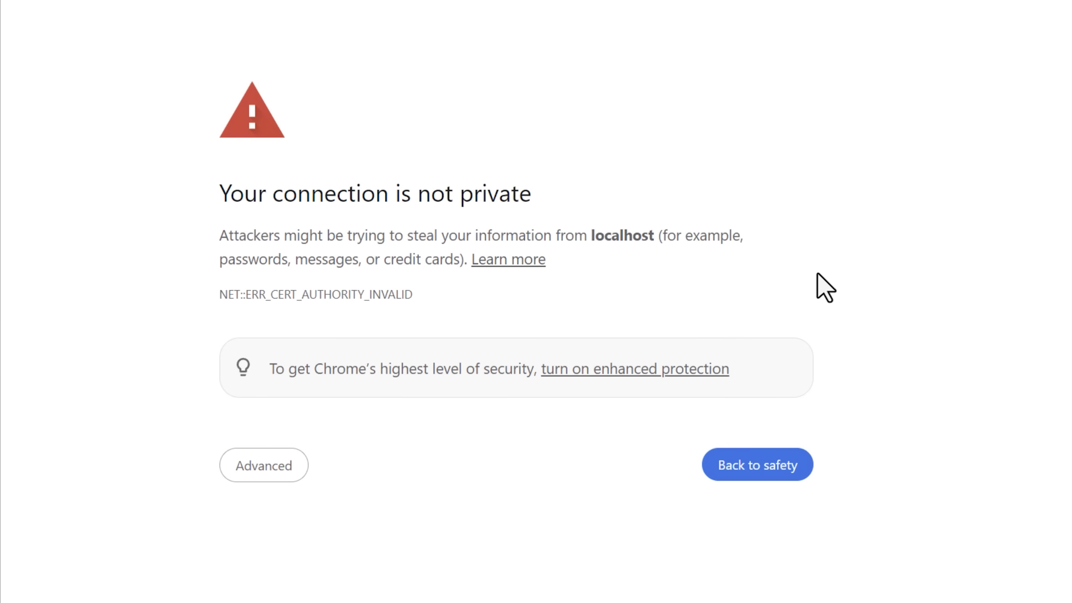
mouse_move(424, 337)
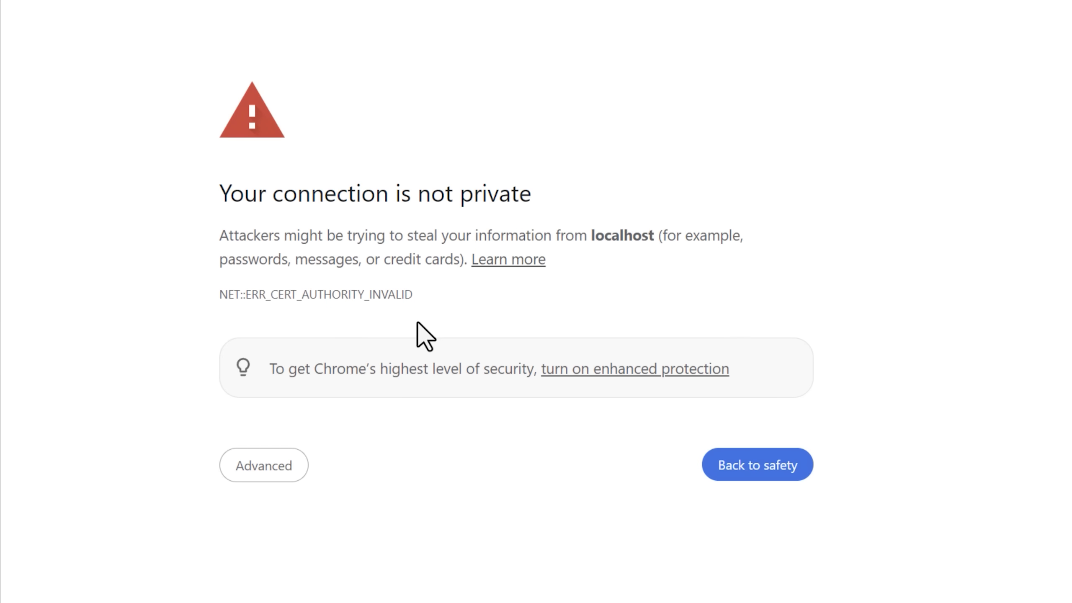
Step: Proceed past the certificate warning to Radarr's localhost login and view its 'Not secure' connection details
left_click(263, 464)
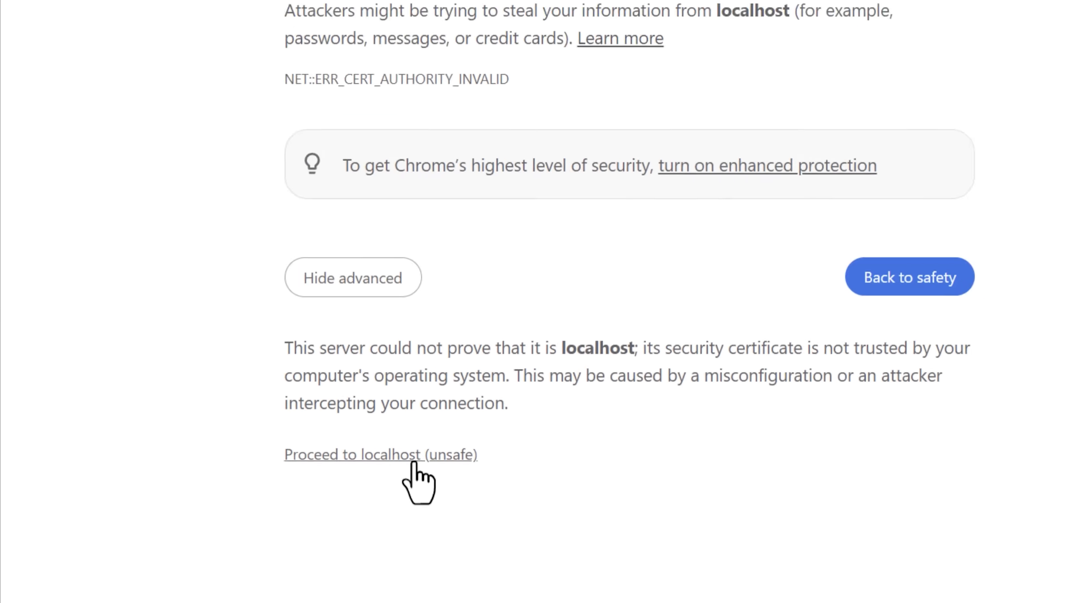
left_click(381, 454)
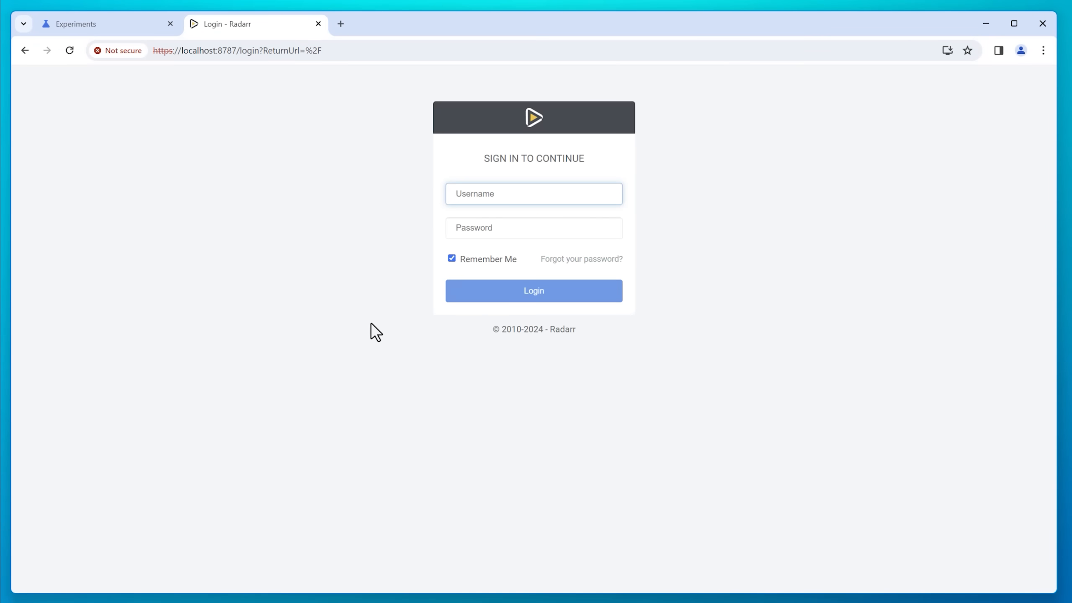
left_click(532, 193)
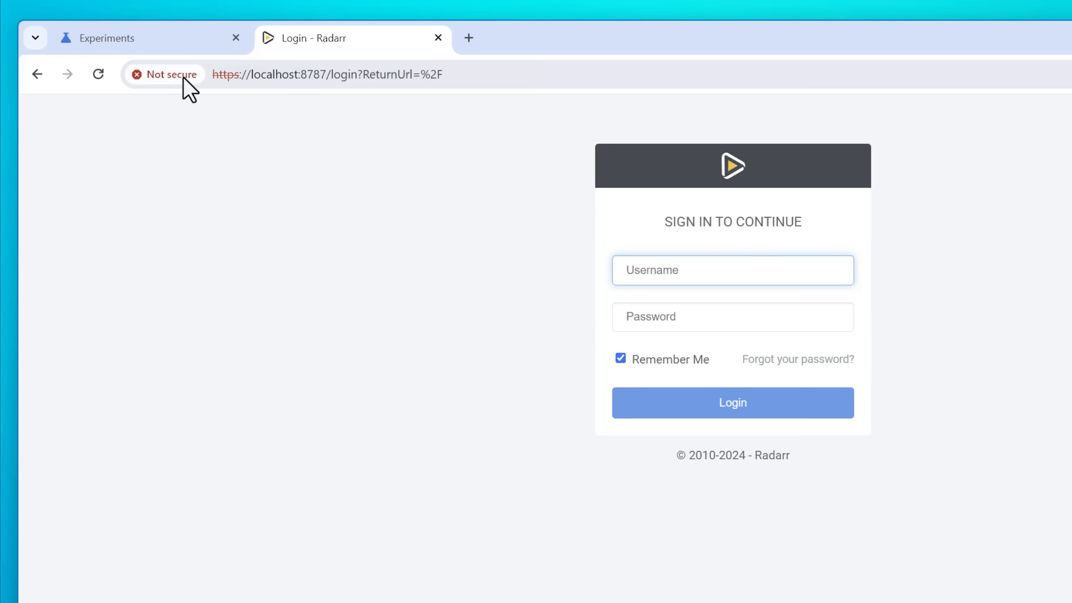
left_click(164, 74)
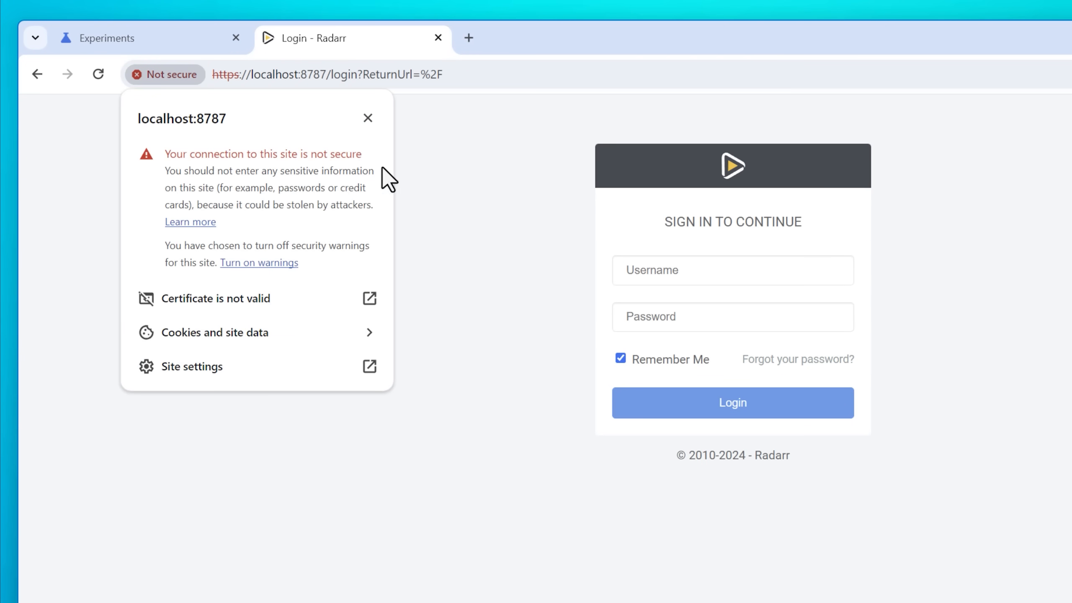
left_click(107, 37)
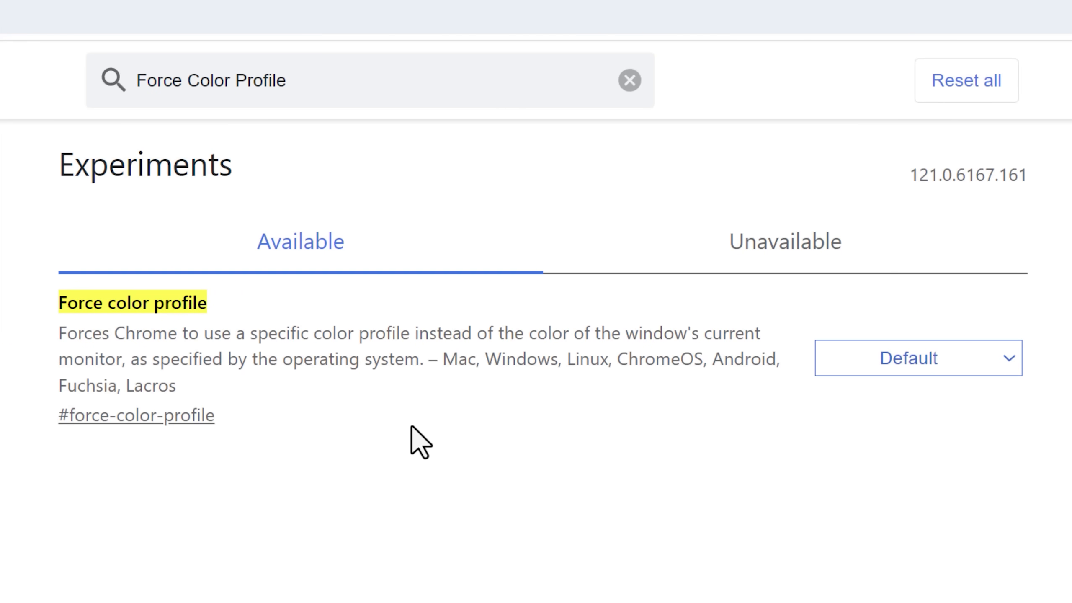
mouse_move(230, 417)
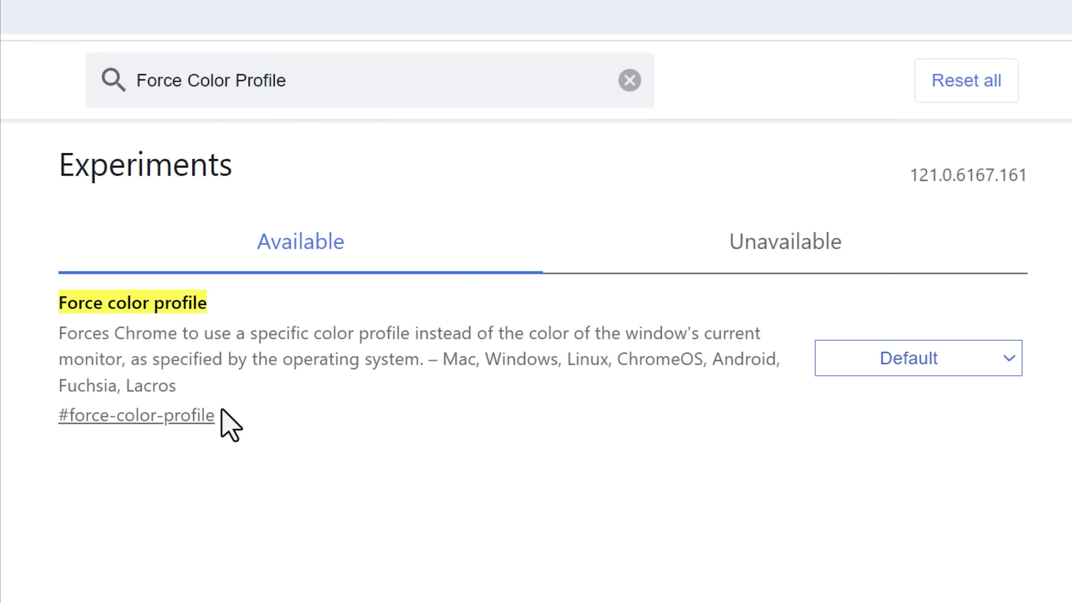
mouse_move(496, 430)
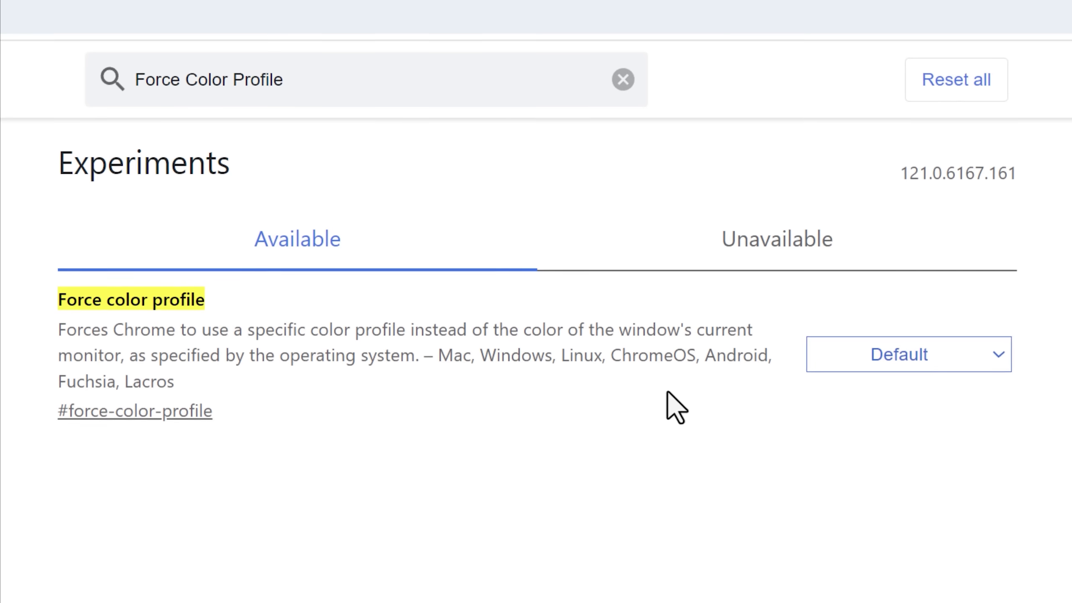
Step: Show the Force color profile choices, from sRGB and Display P3 D65 to HDR10
left_click(907, 354)
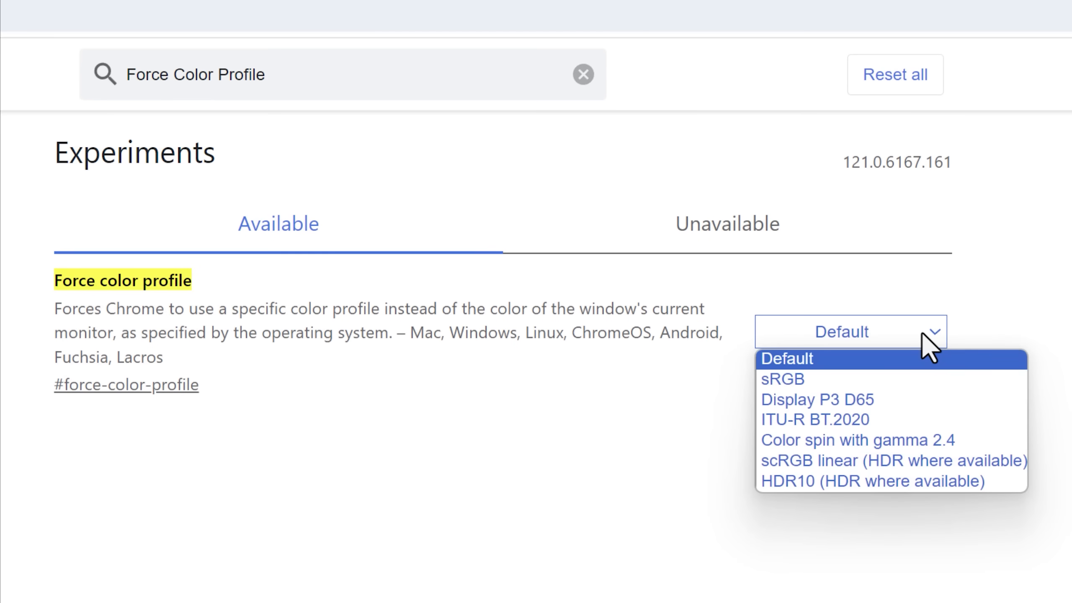
mouse_move(978, 376)
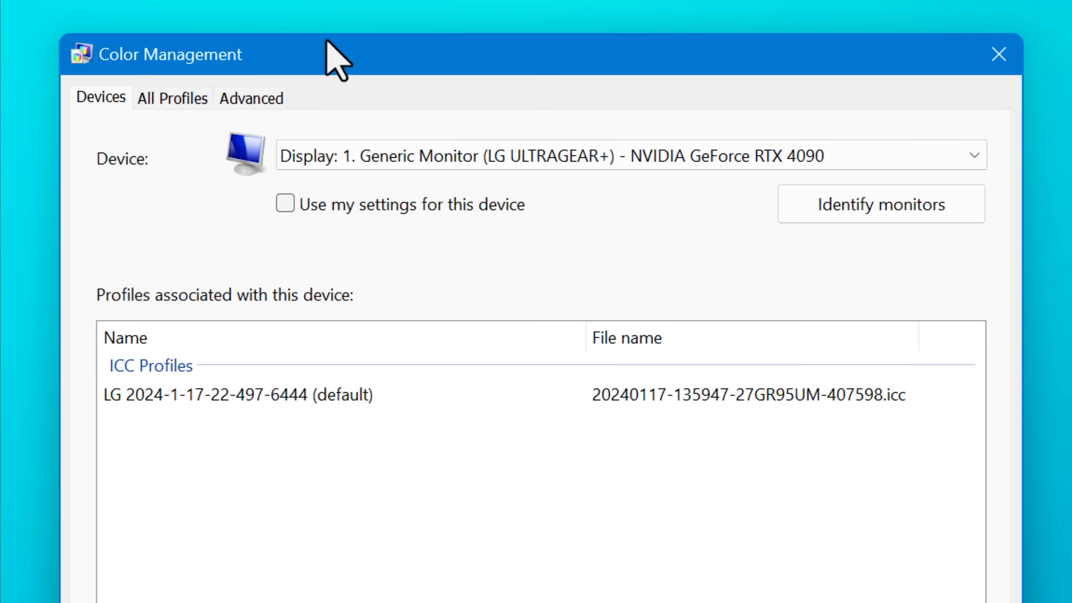
Step: Select the LG ULTRAGEAR+ display to see its associated ICC profiles
left_click(239, 394)
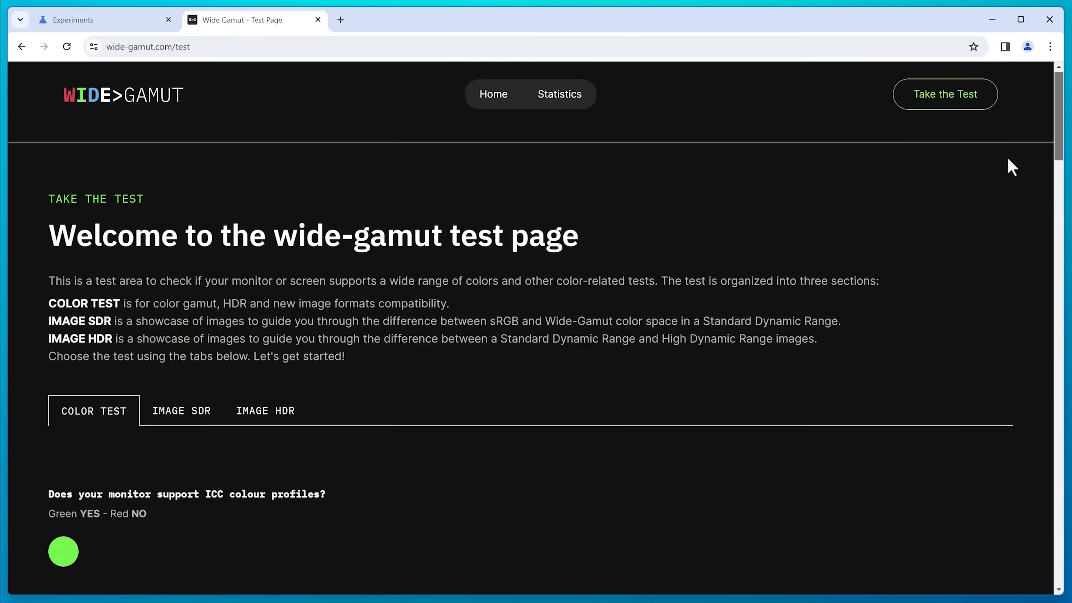
Step: Scroll the wide-gamut.com test page down to the red W square gamut test
scroll("down", 3)
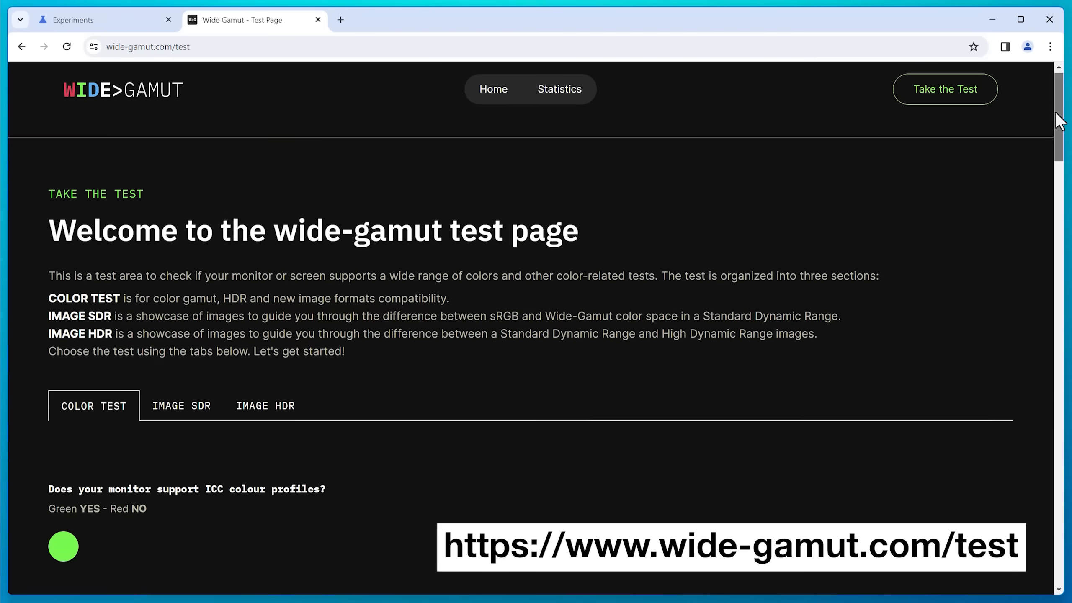
scroll("down", 3)
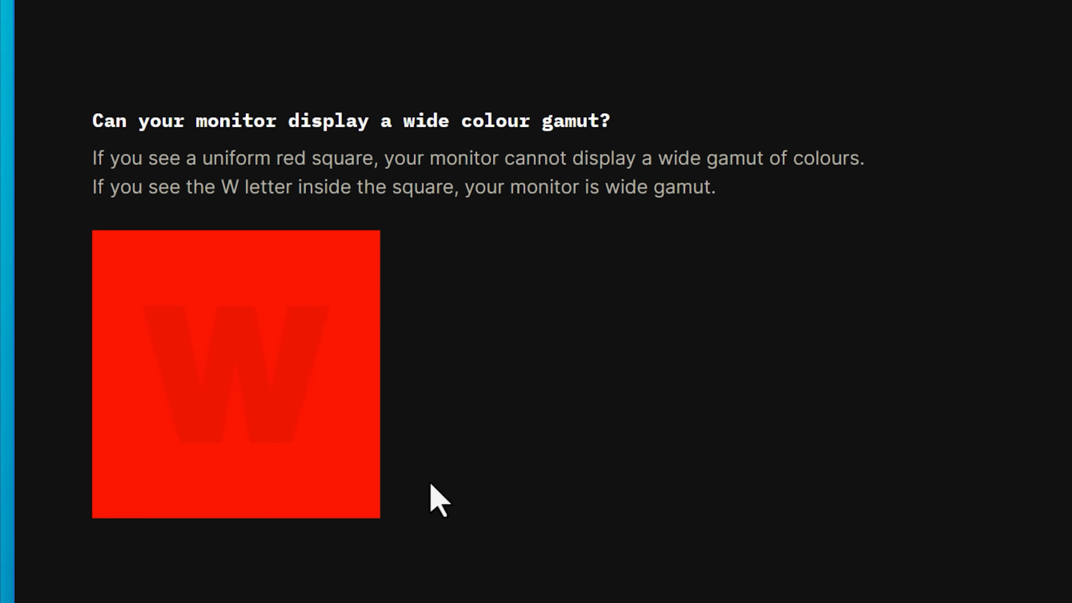
mouse_move(436, 496)
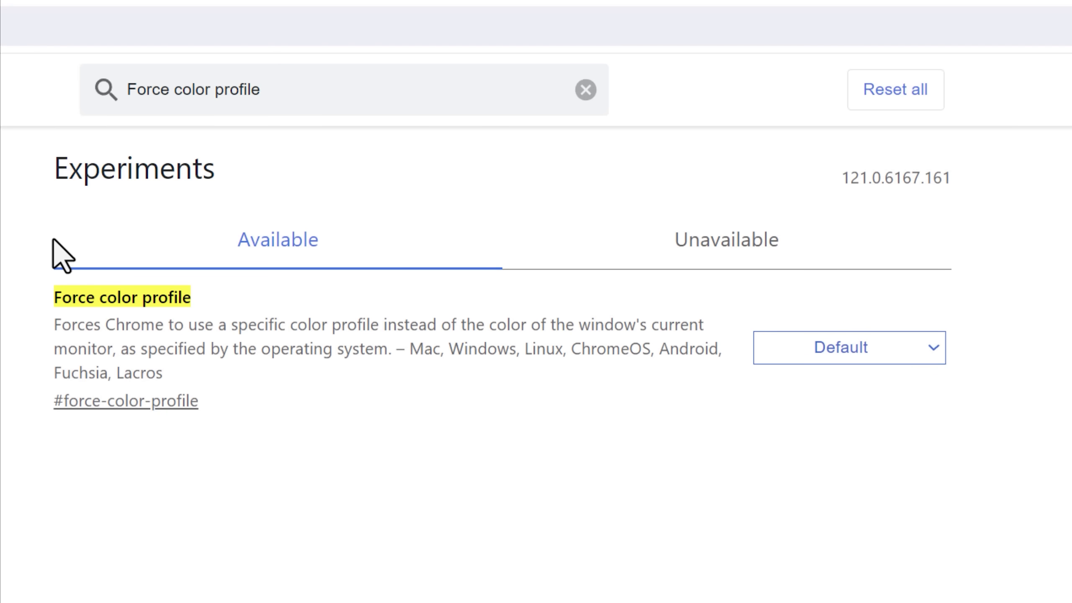
left_click(847, 347)
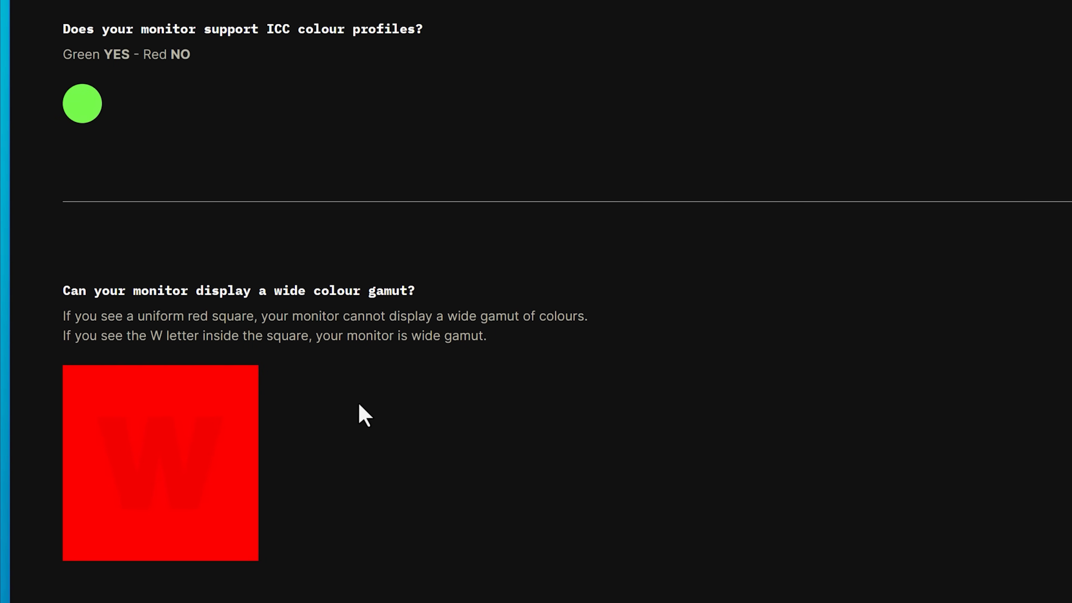
mouse_move(307, 475)
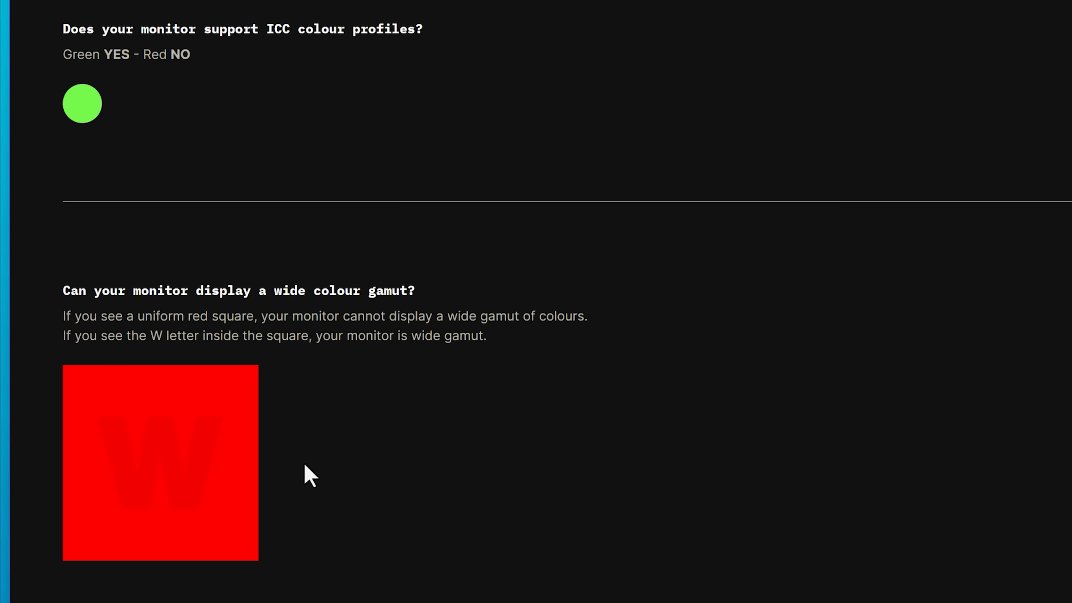
mouse_move(313, 439)
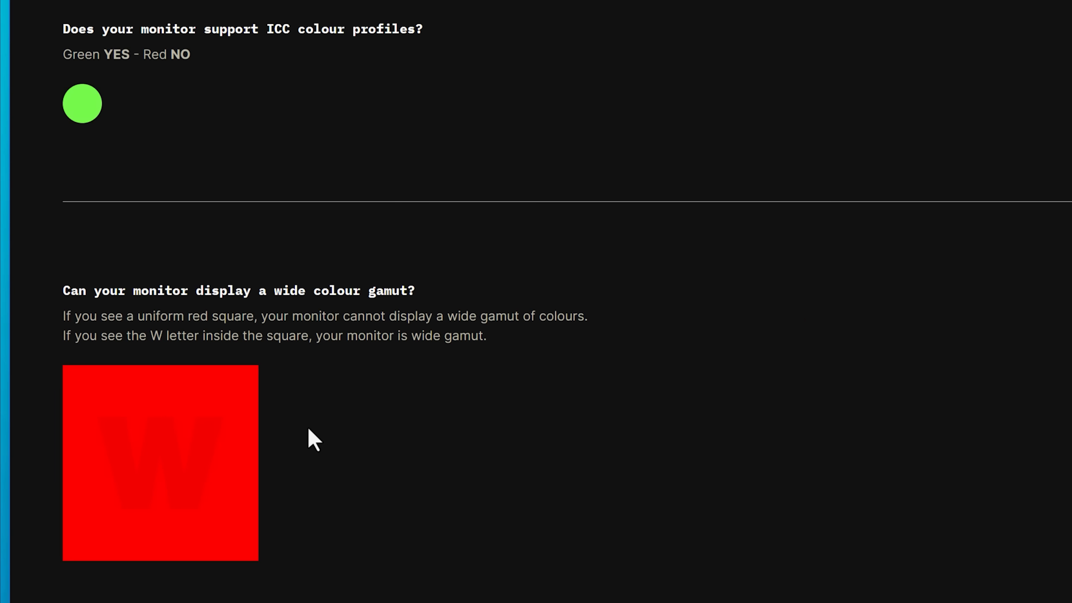
mouse_move(302, 357)
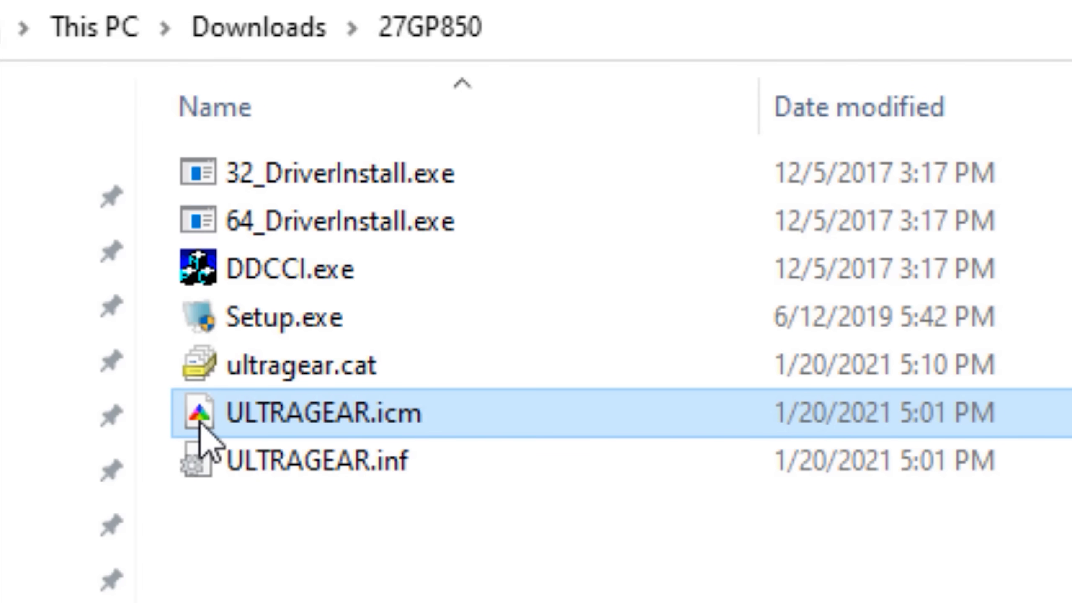
mouse_move(277, 434)
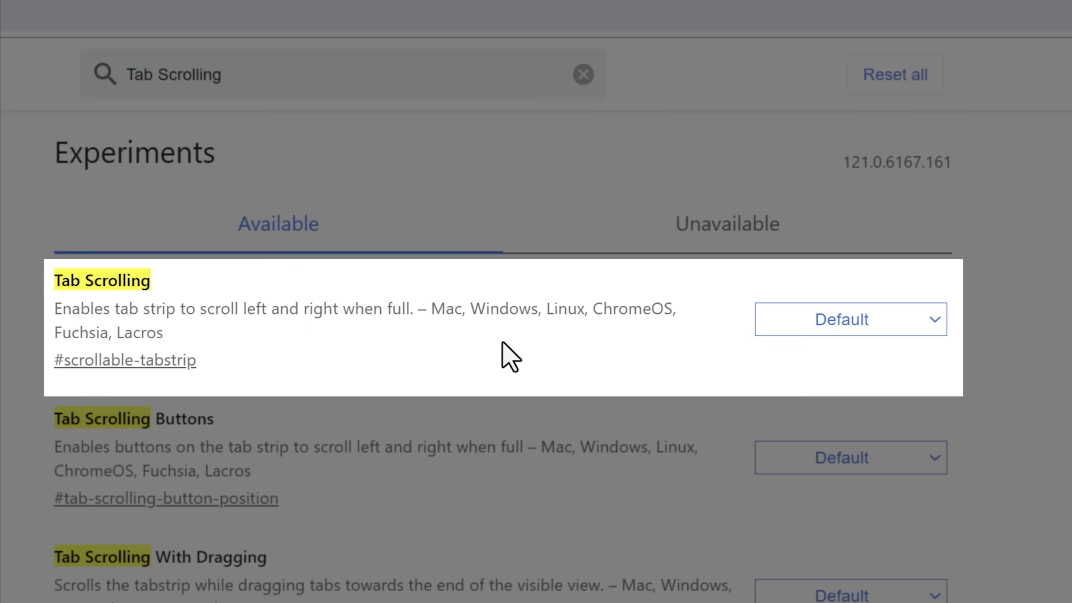
mouse_move(490, 422)
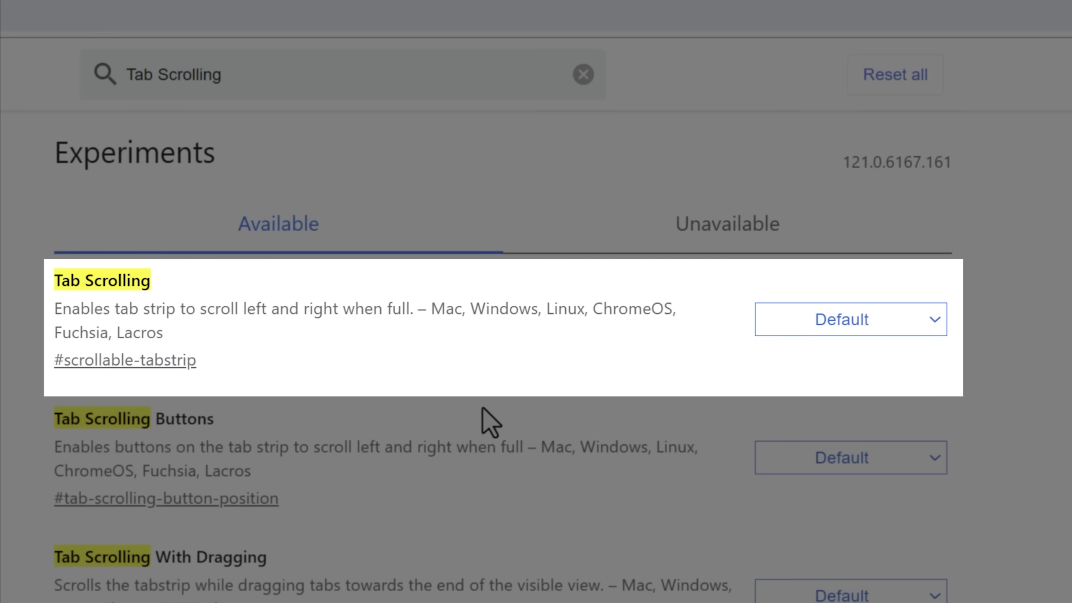
mouse_move(296, 398)
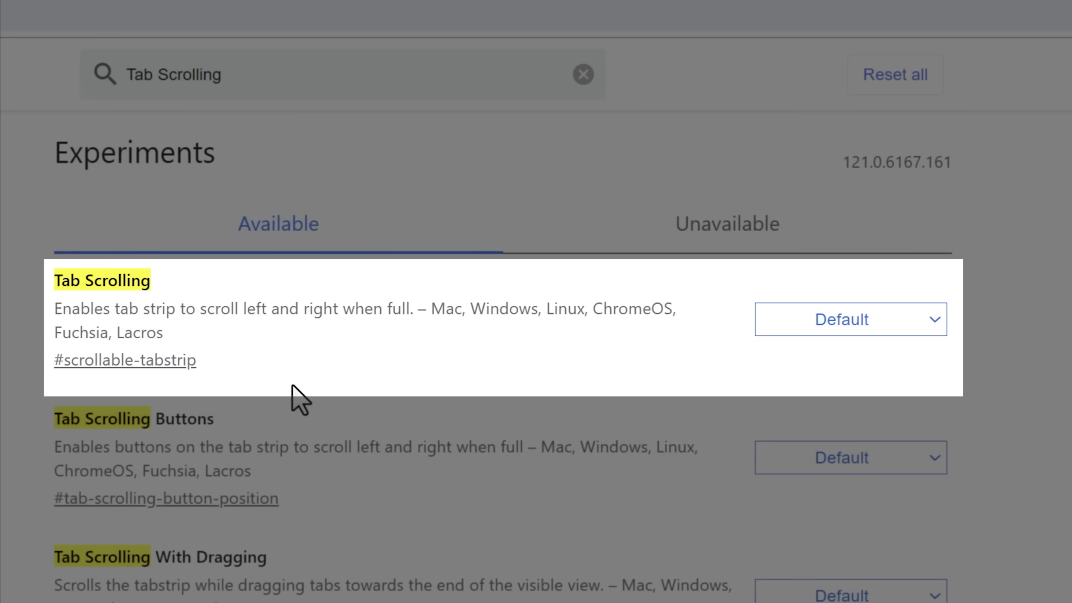
Step: Add more new tabs to the full tab strip so it scrolls instead of shrinking
left_click(694, 79)
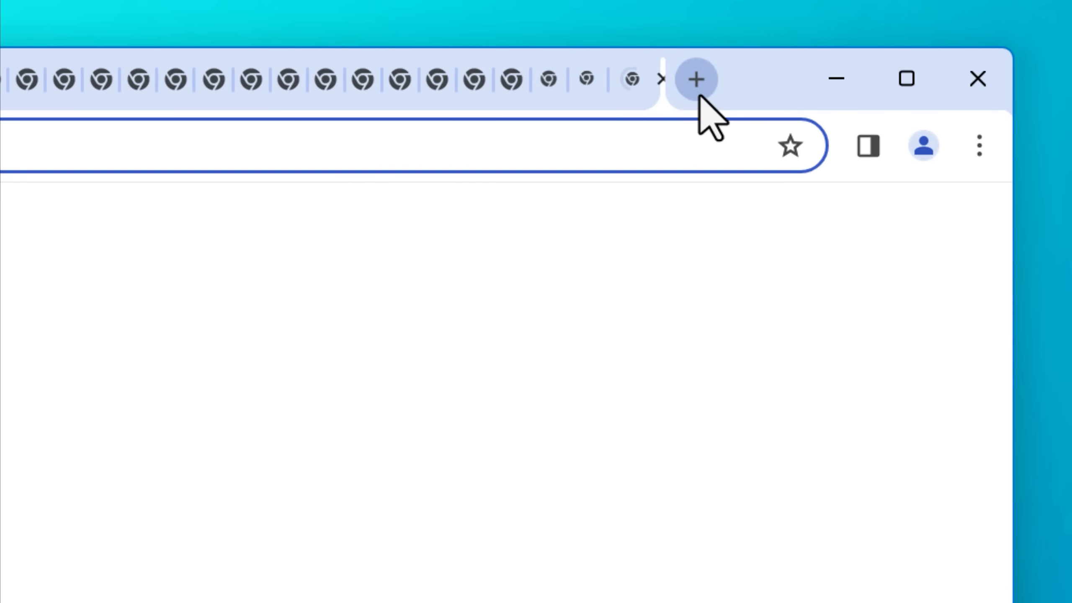
left_click(696, 79)
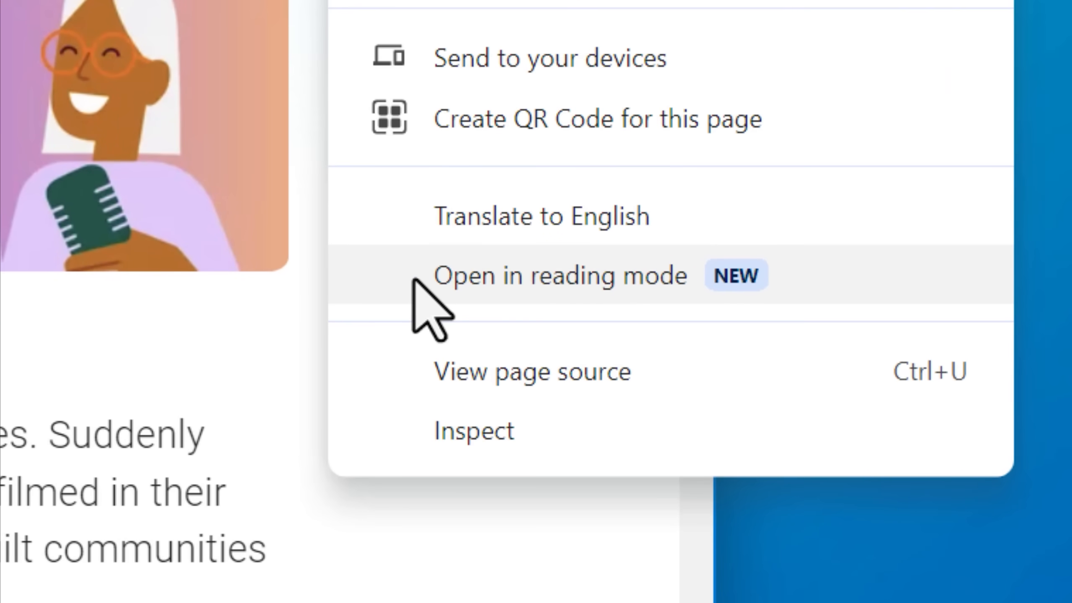
Step: Show the YouTube CEO letter in the Reading mode side panel and scroll through it
left_click(558, 275)
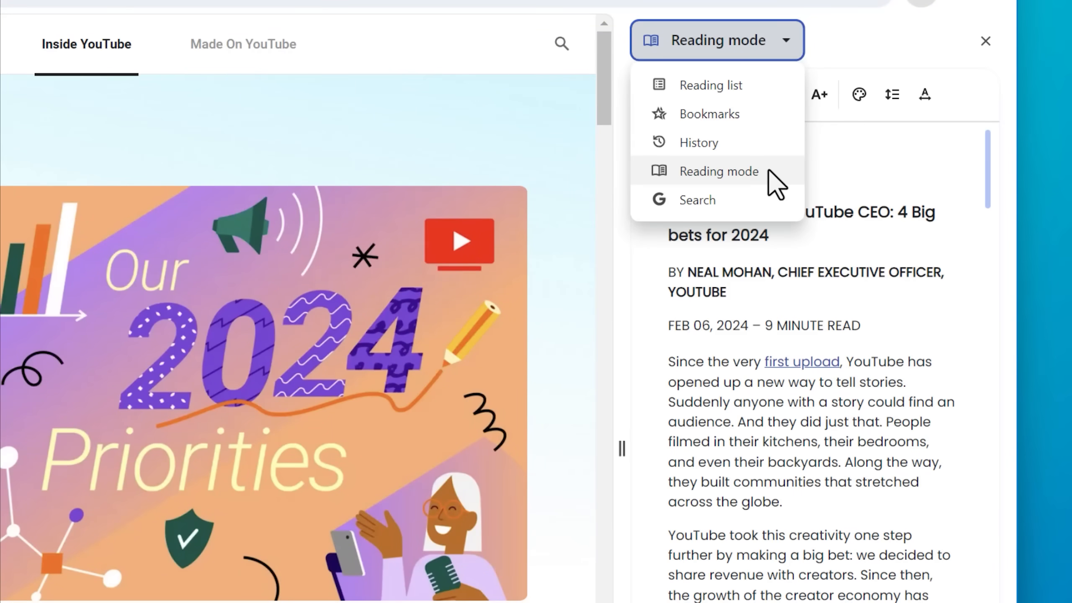
left_click(718, 171)
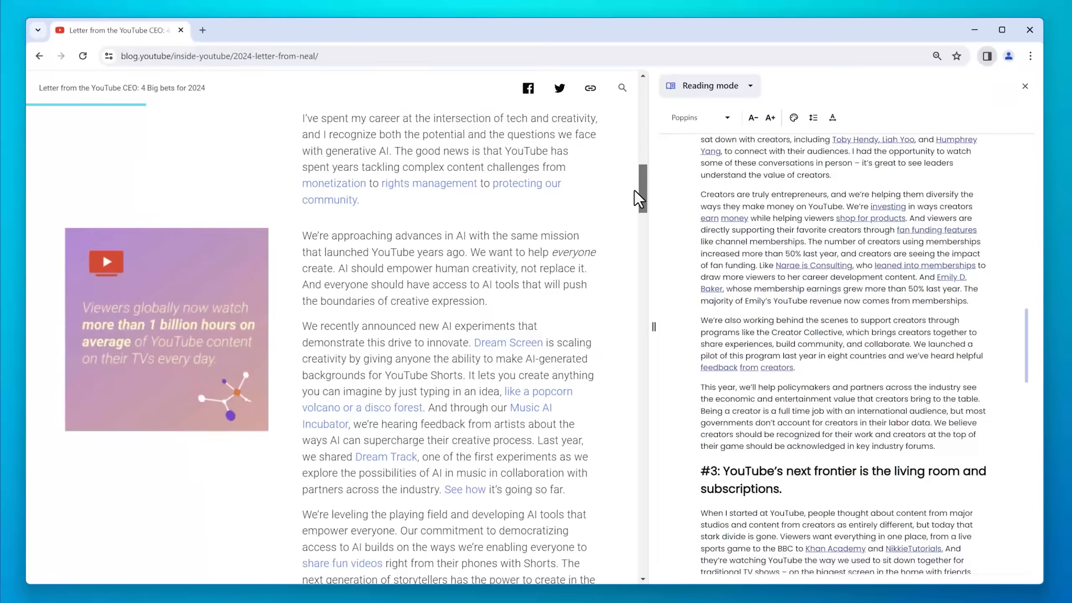
scroll("down", 3)
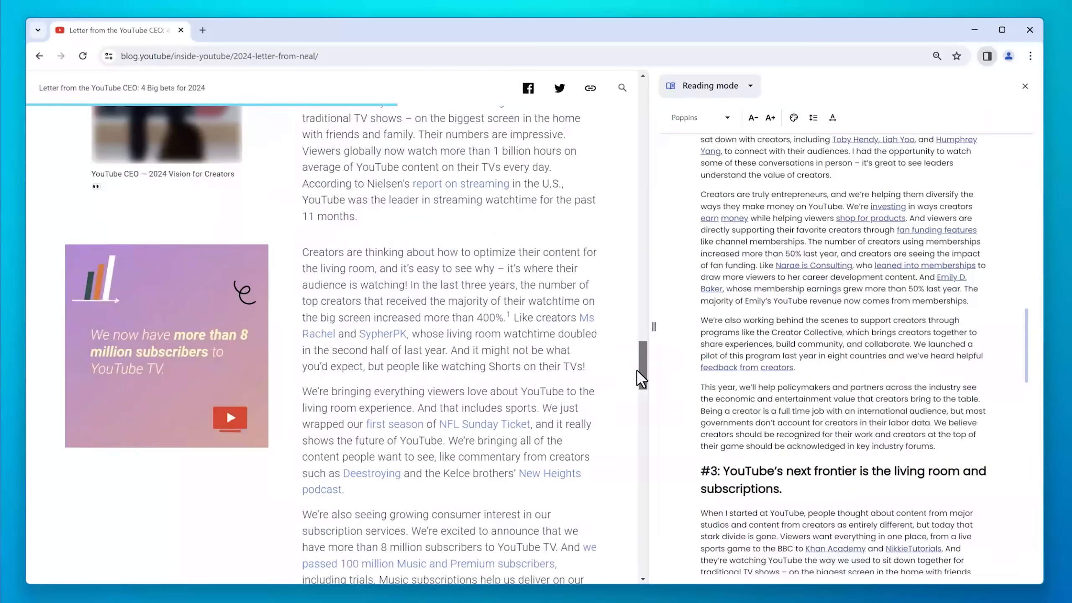
scroll("down", 3)
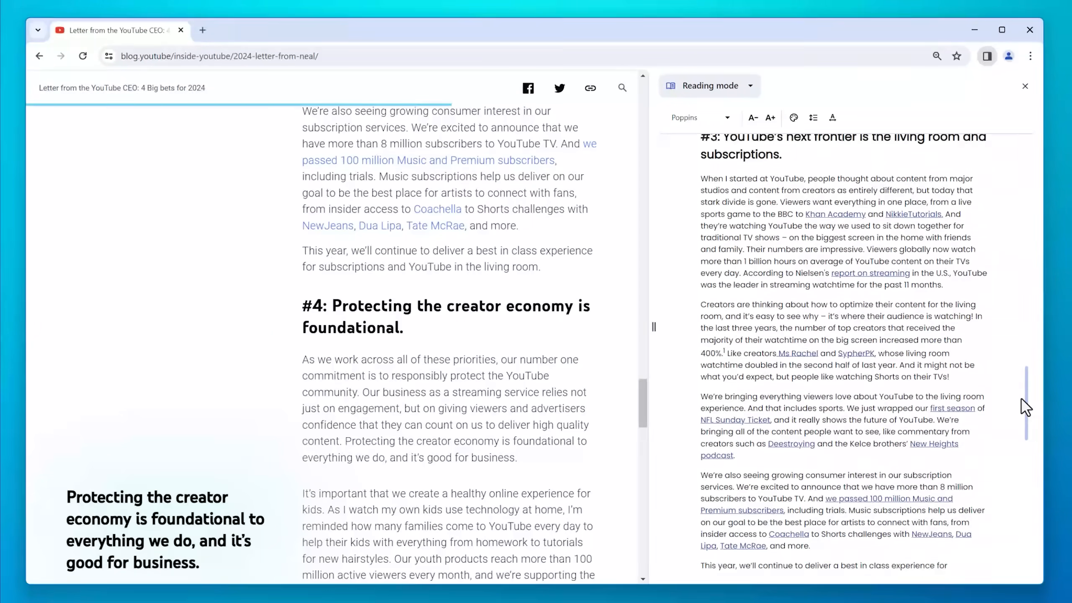
scroll("down", 3)
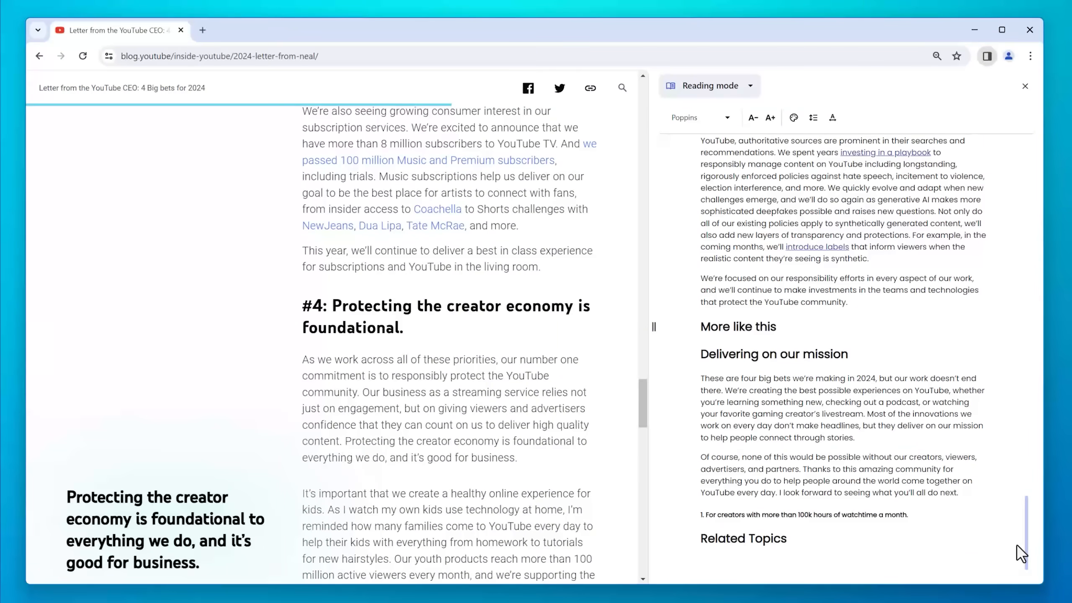
scroll("down", 3)
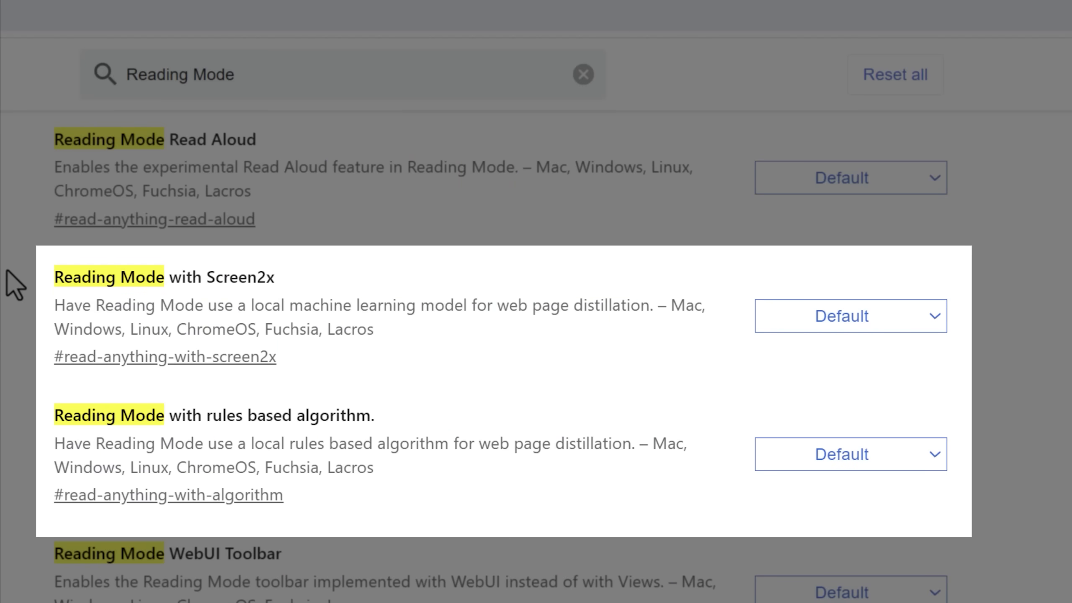
mouse_move(18, 267)
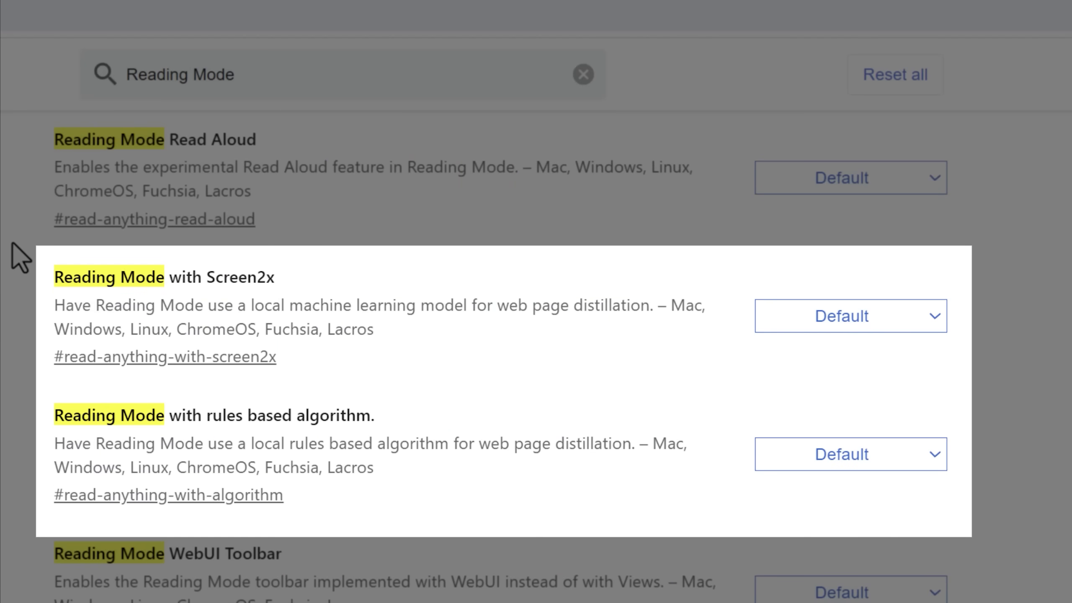
mouse_move(17, 495)
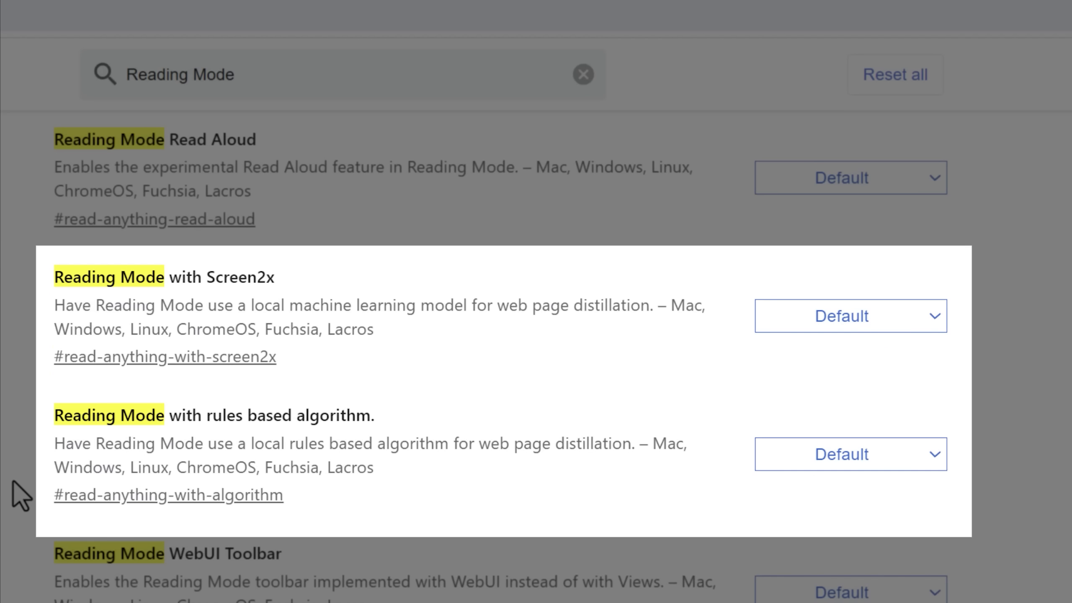
Step: Pick a new setting from the Reading Mode with Screen2x dropdown
left_click(849, 315)
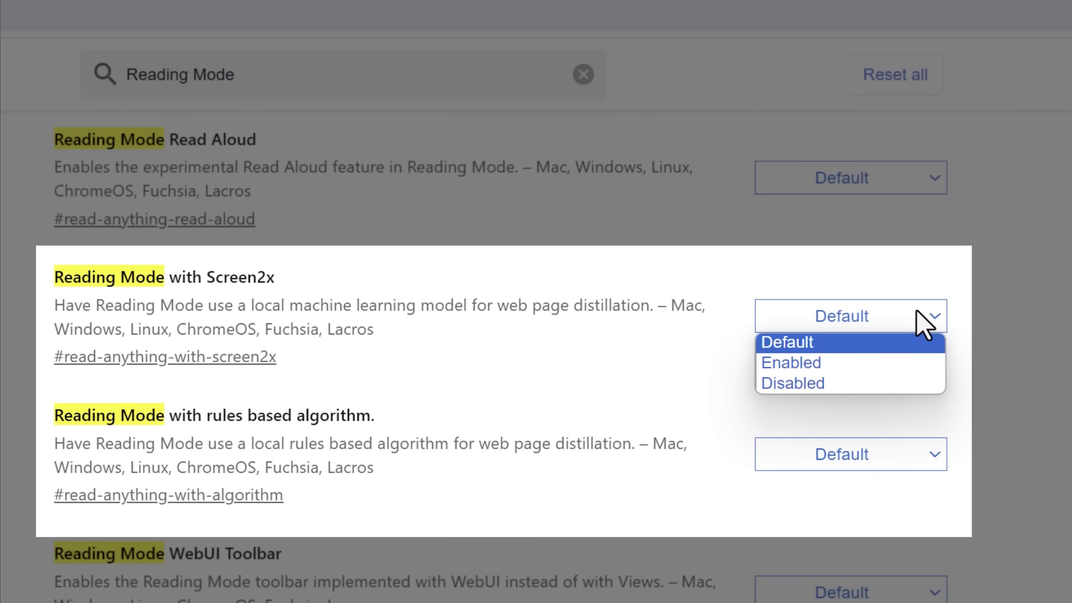
left_click(850, 453)
type("Chrome Labs")
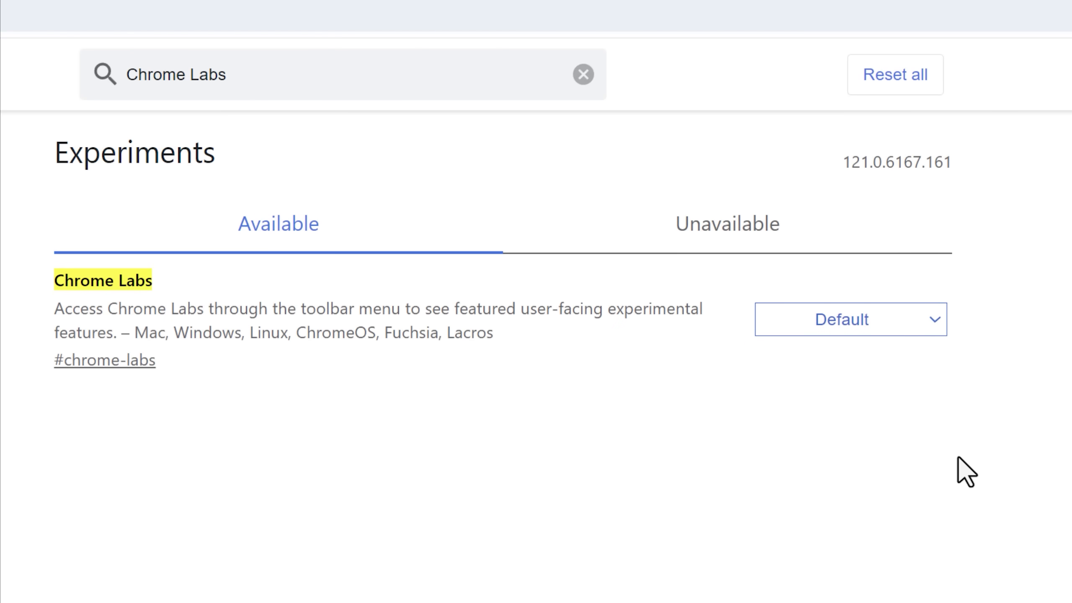
mouse_move(626, 452)
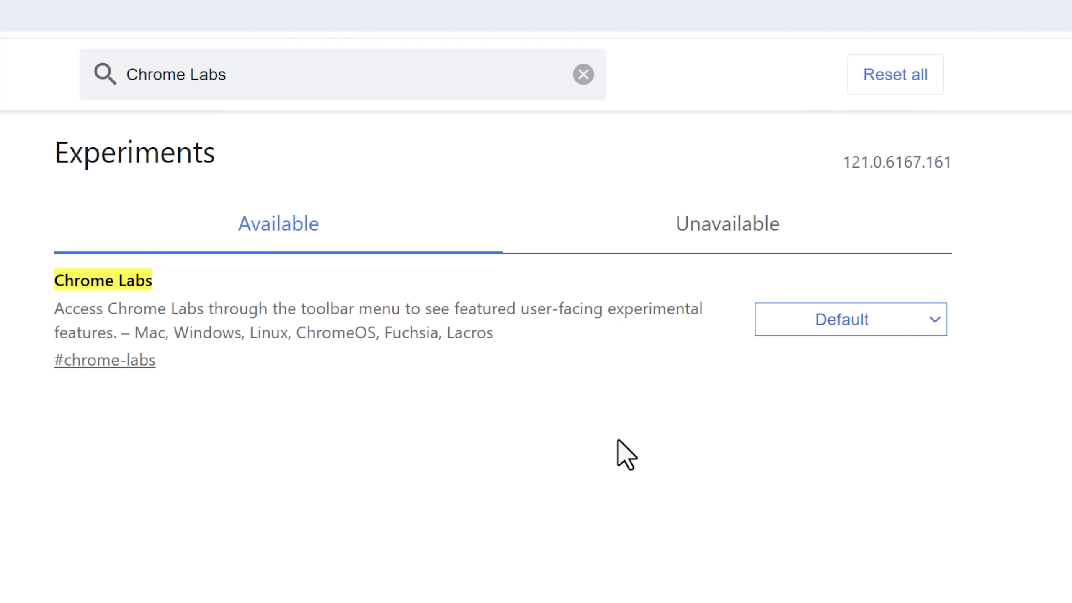
Step: Set the Chrome Labs experiment to an Enabled option
left_click(849, 319)
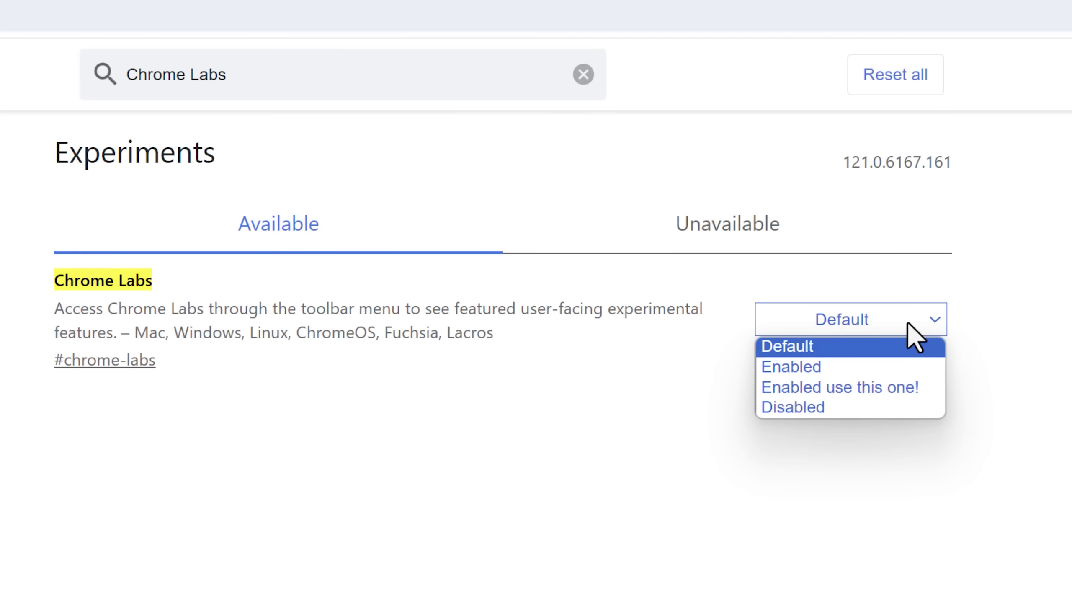
left_click(838, 387)
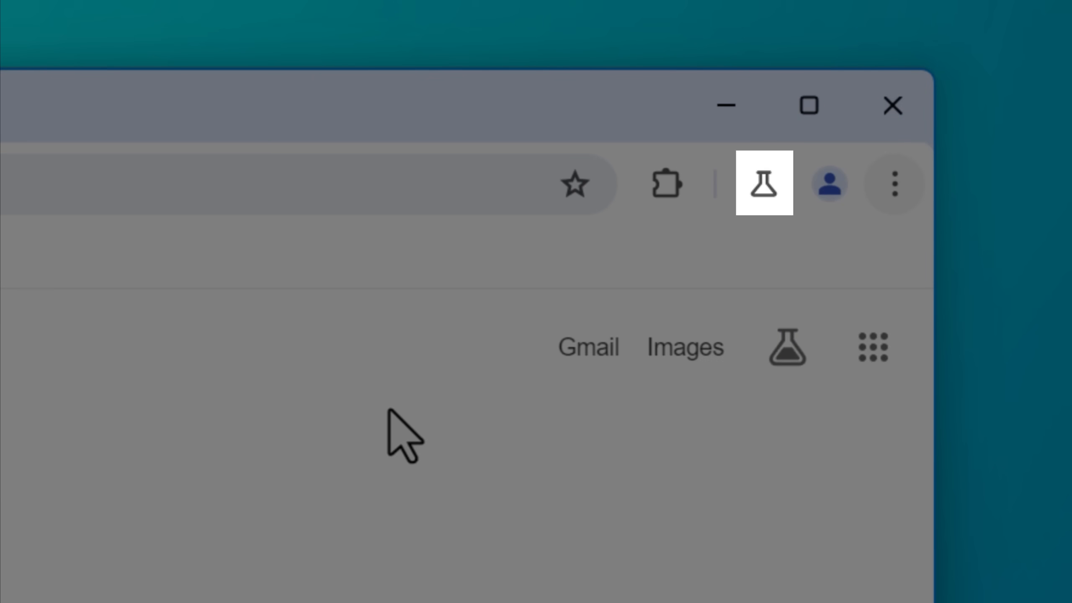
mouse_move(78, 342)
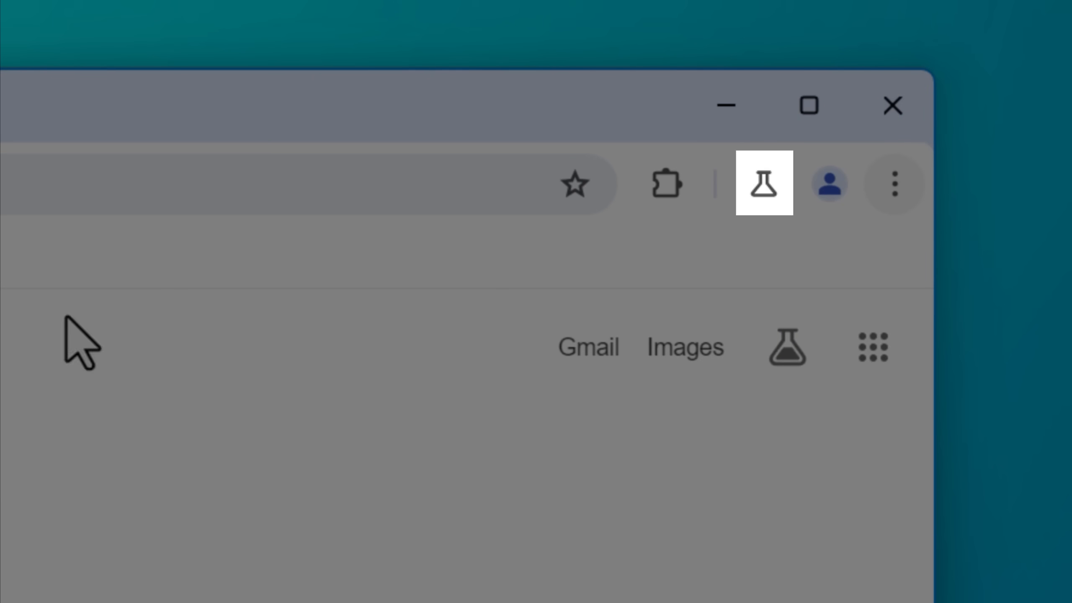
Step: Show the Chrome Labs Experiments panel and the Customize Chrome Side Panel's Default/Enabled/Disabled choices
left_click(764, 182)
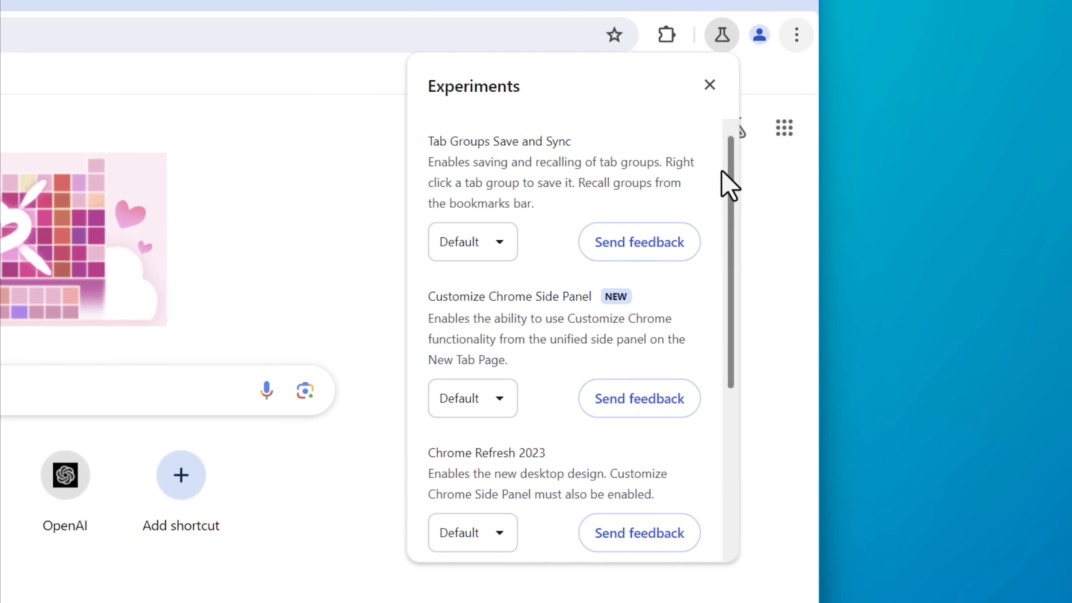
left_click(472, 241)
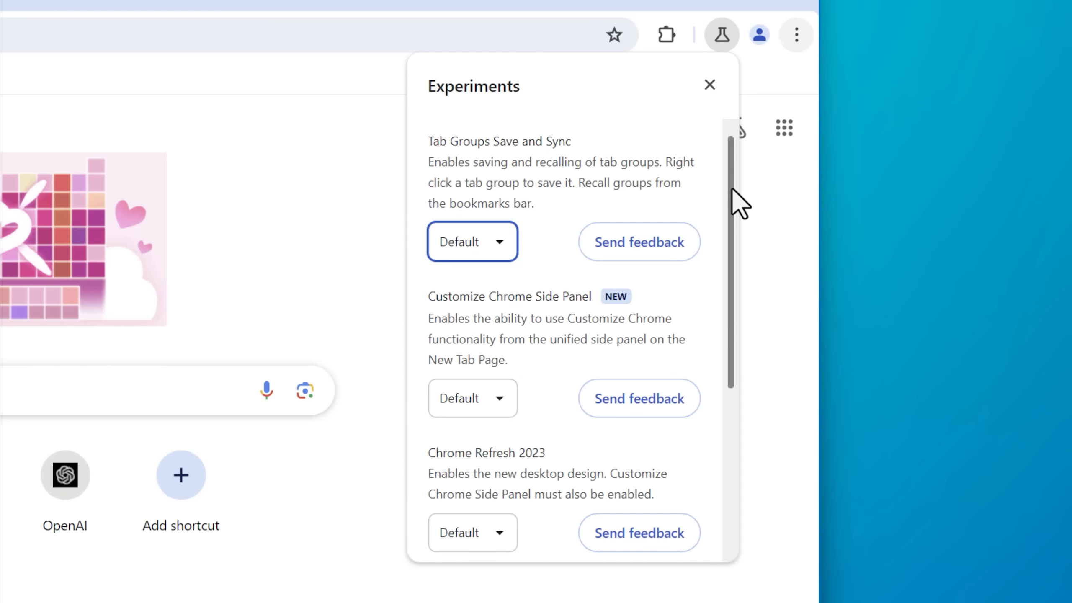
scroll("down", 3)
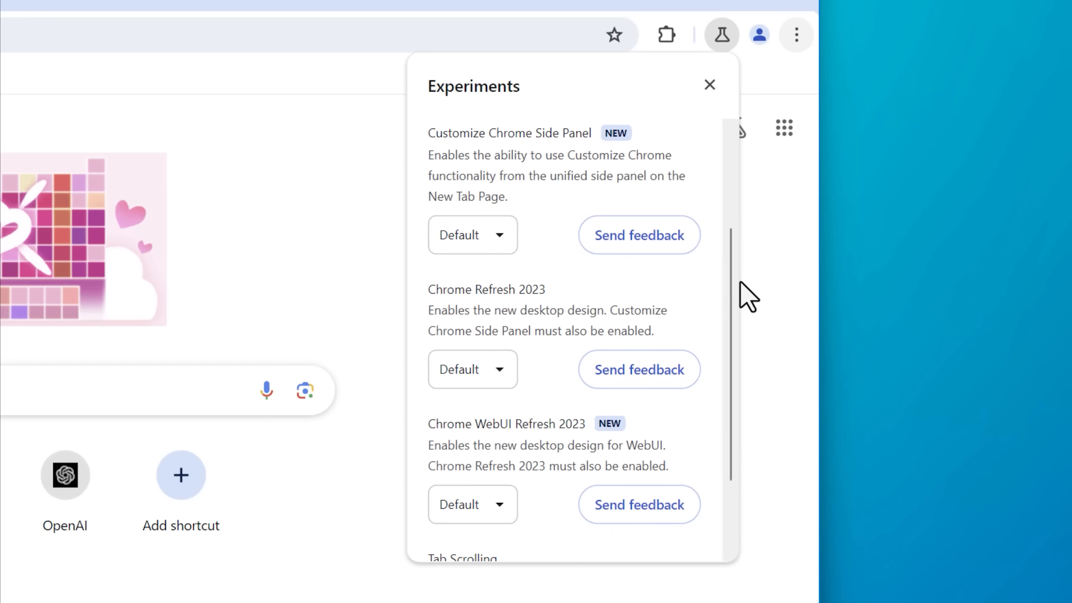
mouse_move(472, 234)
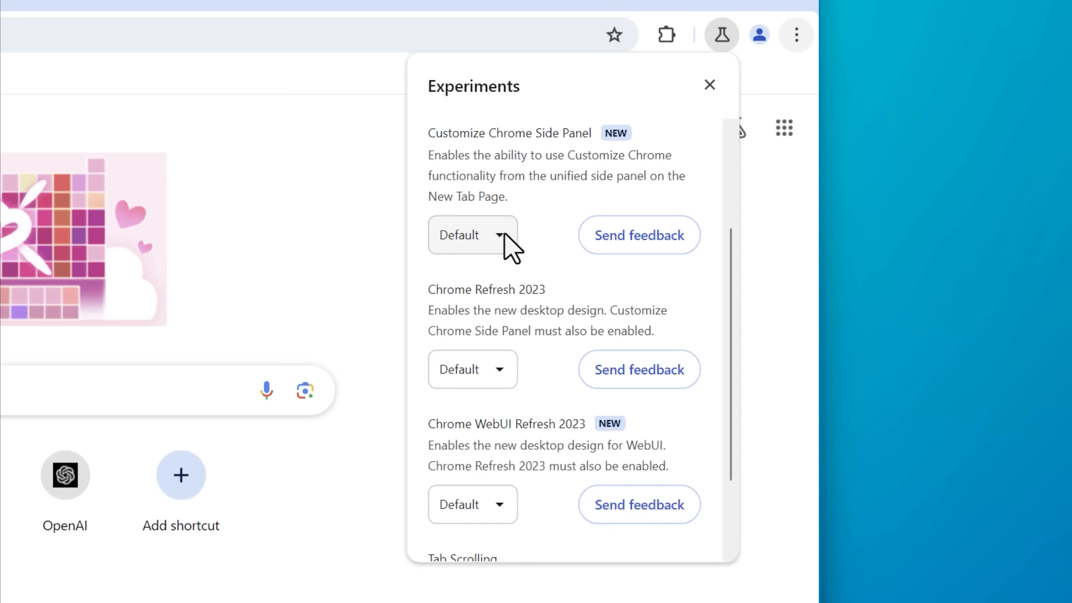
left_click(472, 234)
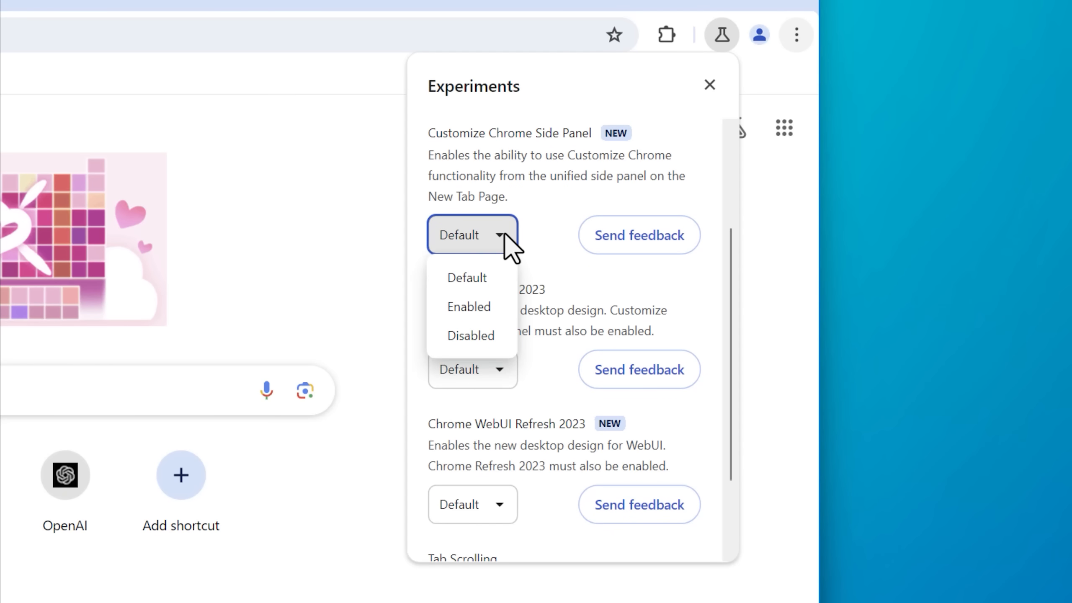